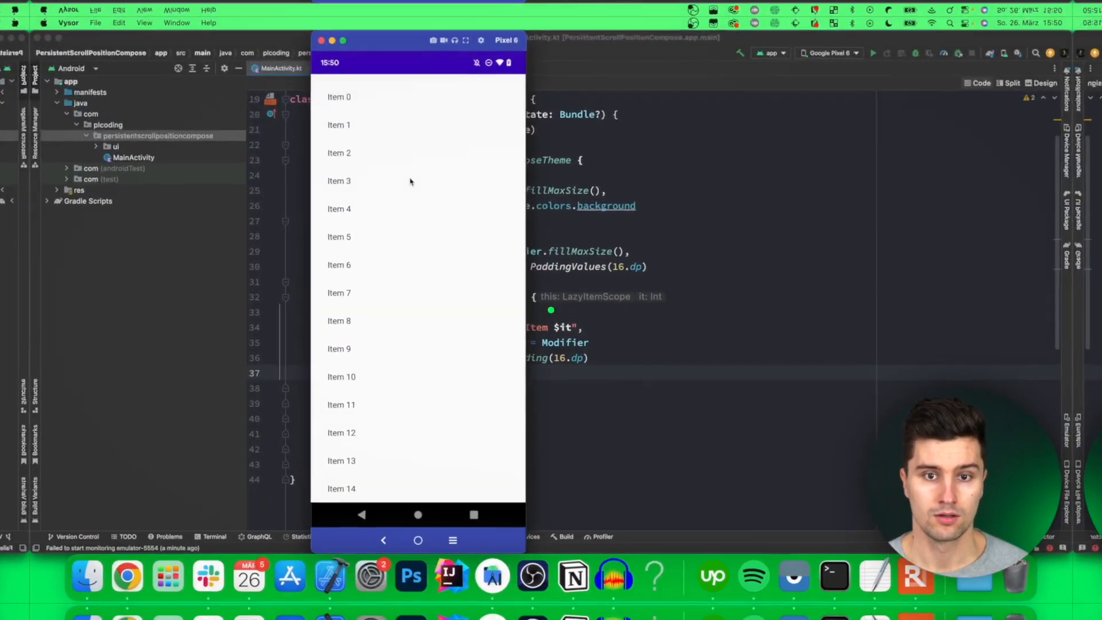
# - Scroll through MainActivity.kt reviewing the items(100) LazyColumn block, ending at the file's top
pyautogui.scroll(-3)
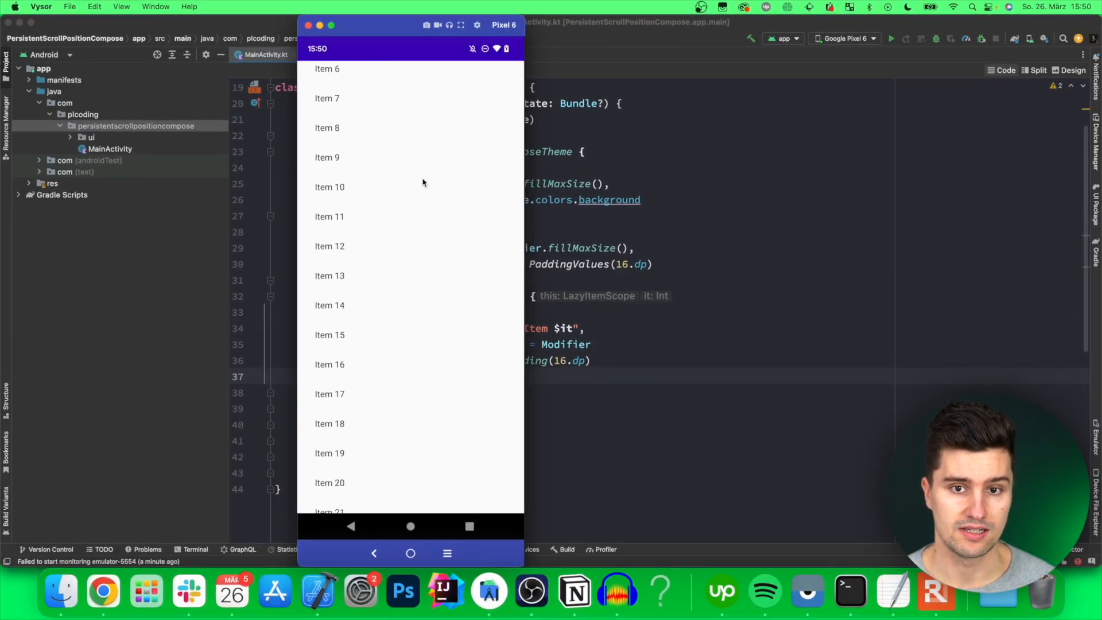
pyautogui.scroll(-3)
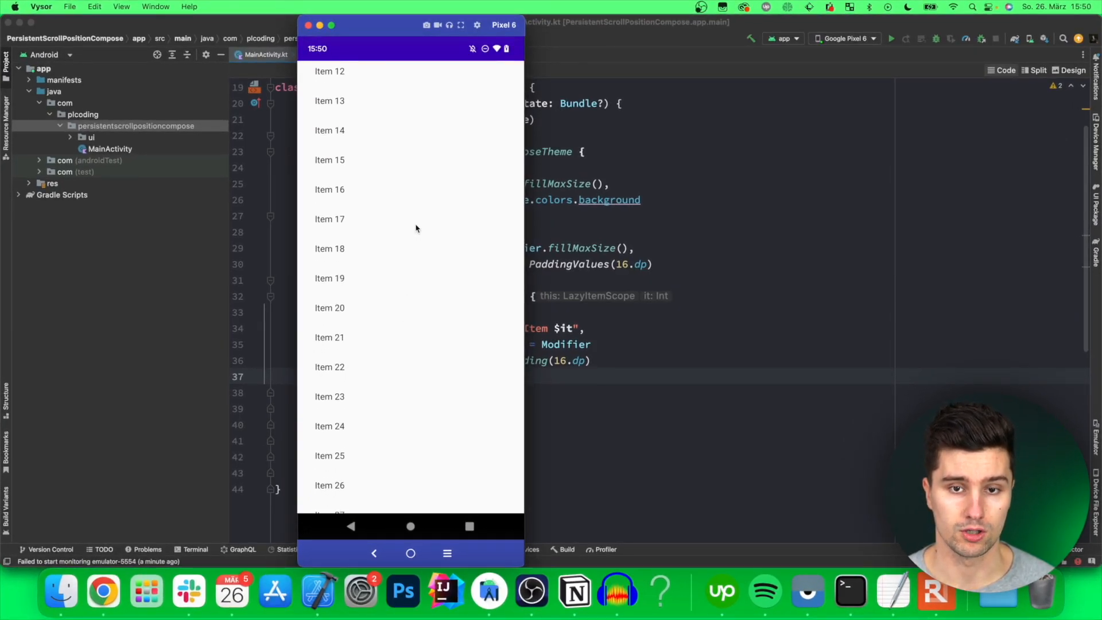
pyautogui.scroll(3)
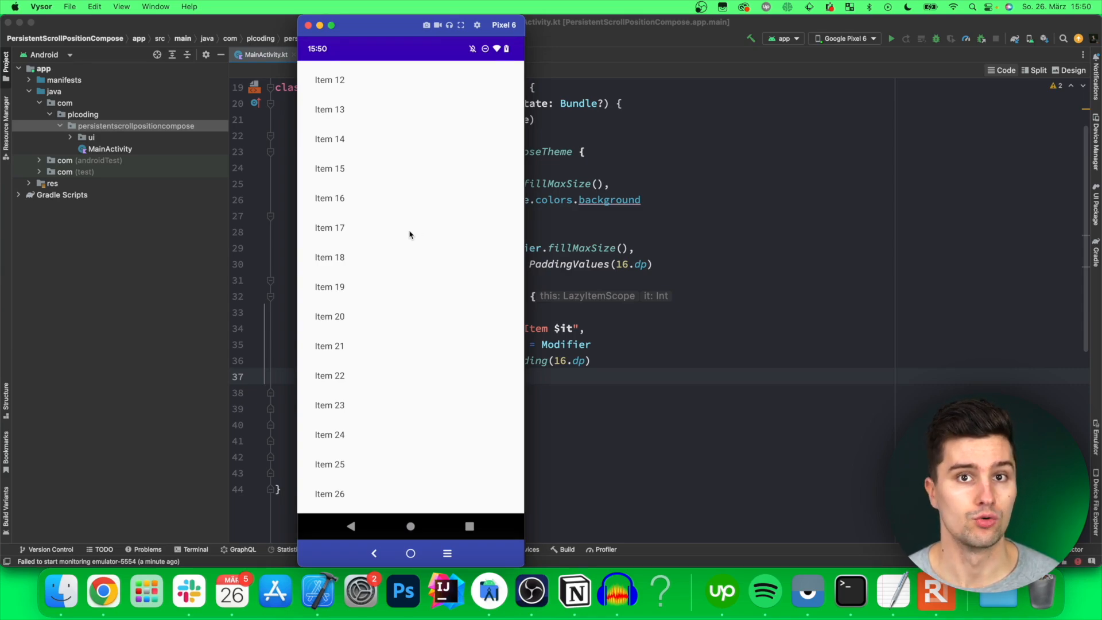
pyautogui.moveTo(522, 426)
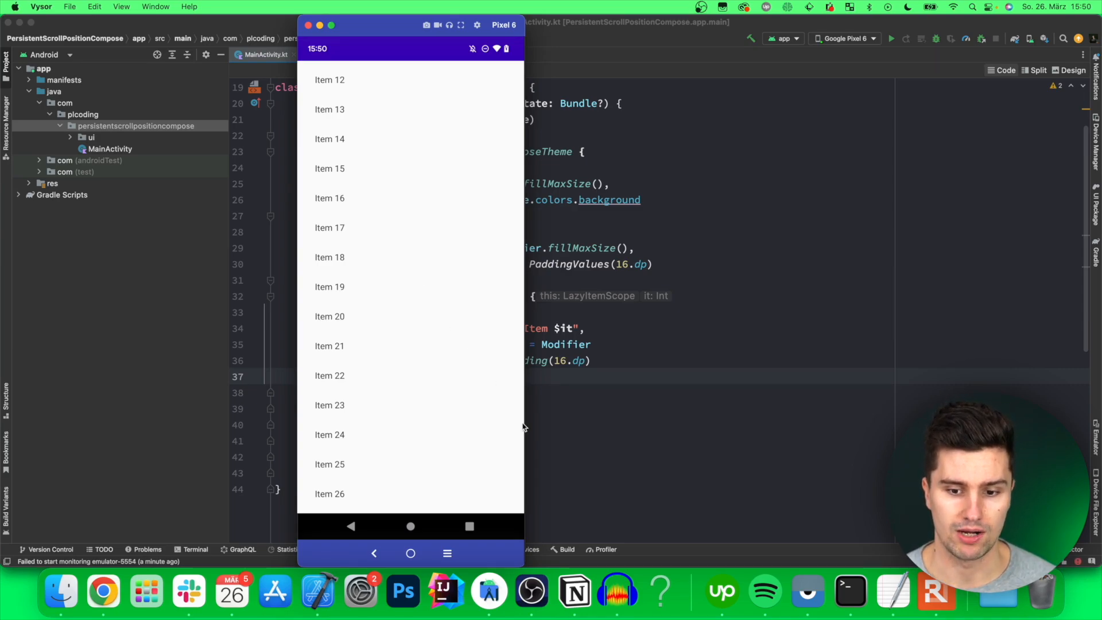
pyautogui.moveTo(398, 363)
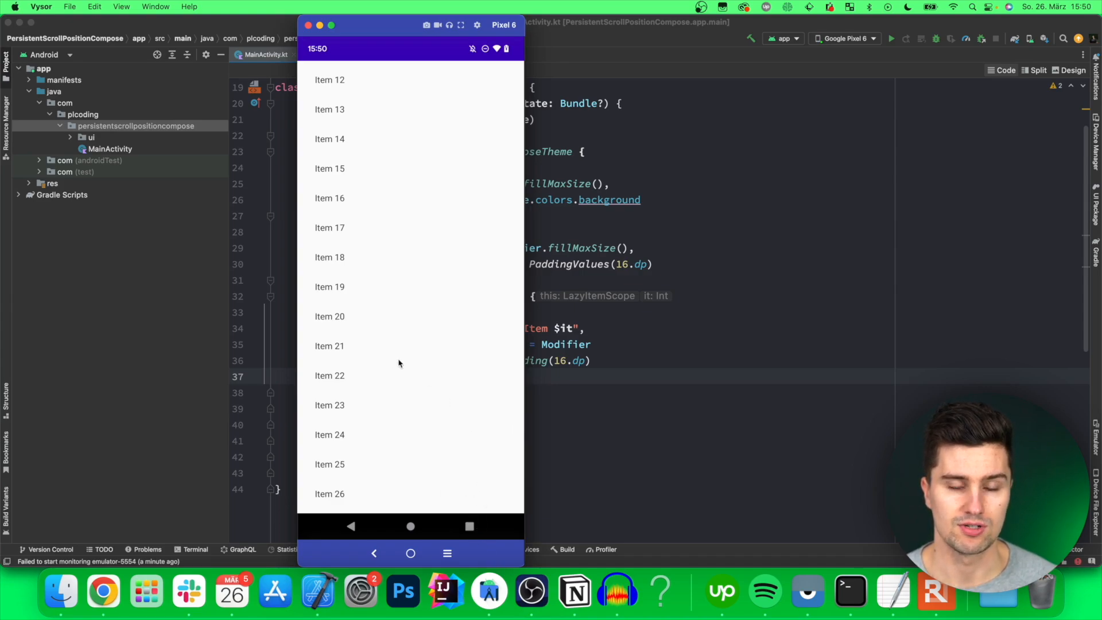
pyautogui.moveTo(541, 285)
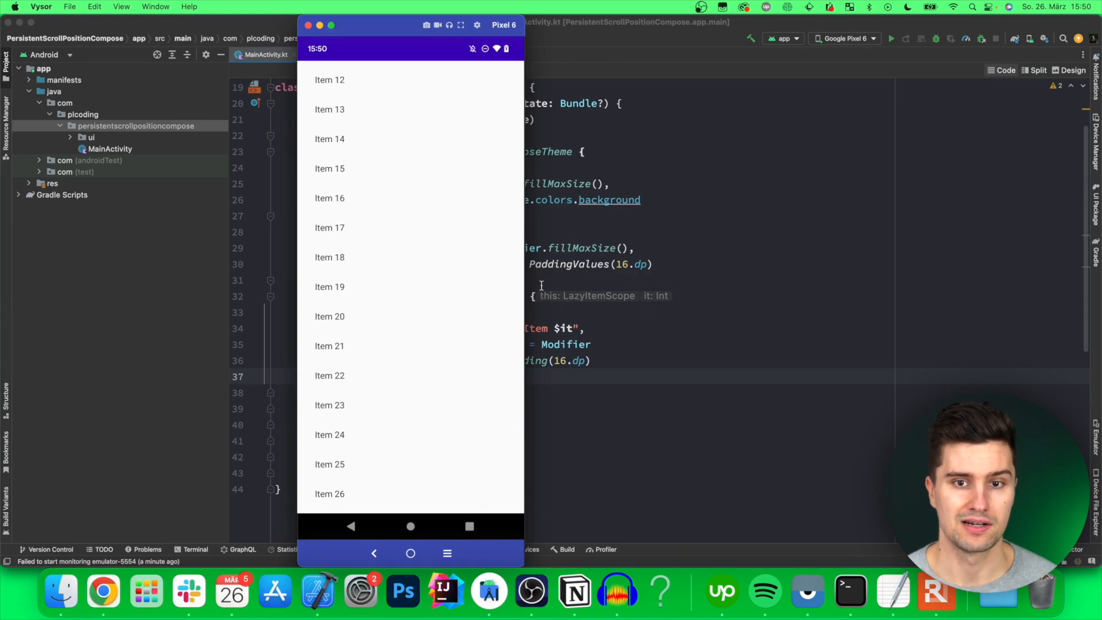
pyautogui.scroll(3)
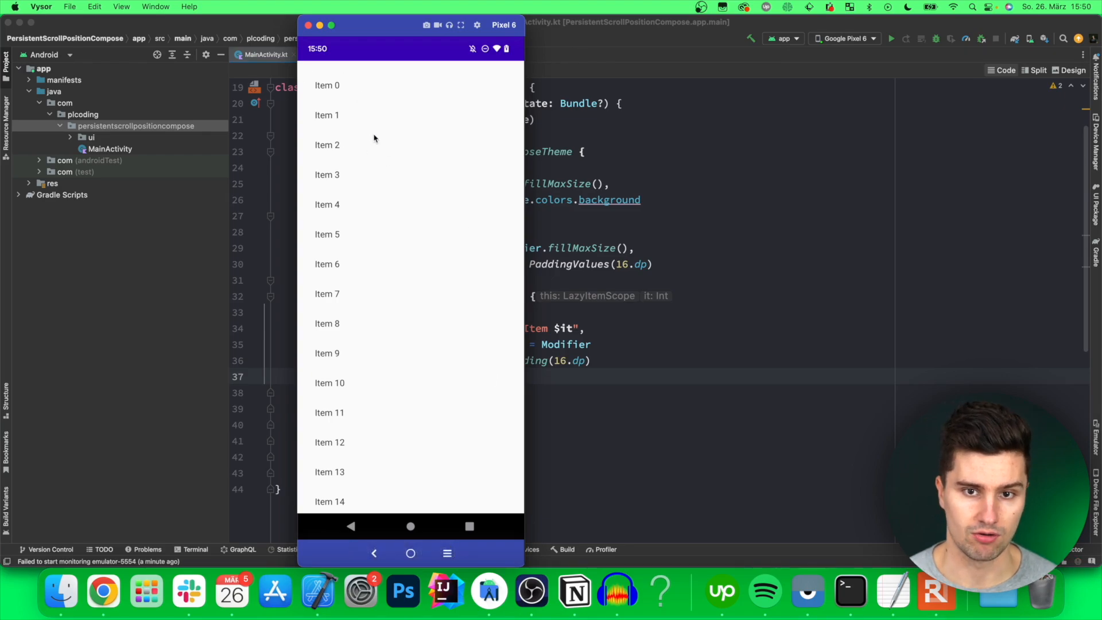
pyautogui.moveTo(407, 182)
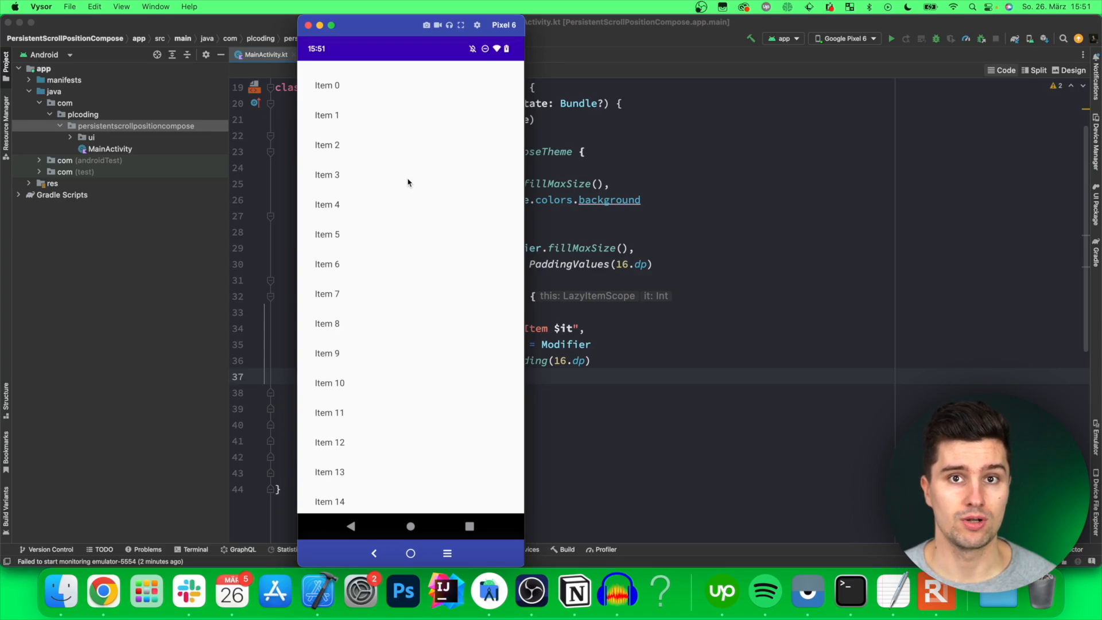
pyautogui.moveTo(404, 332)
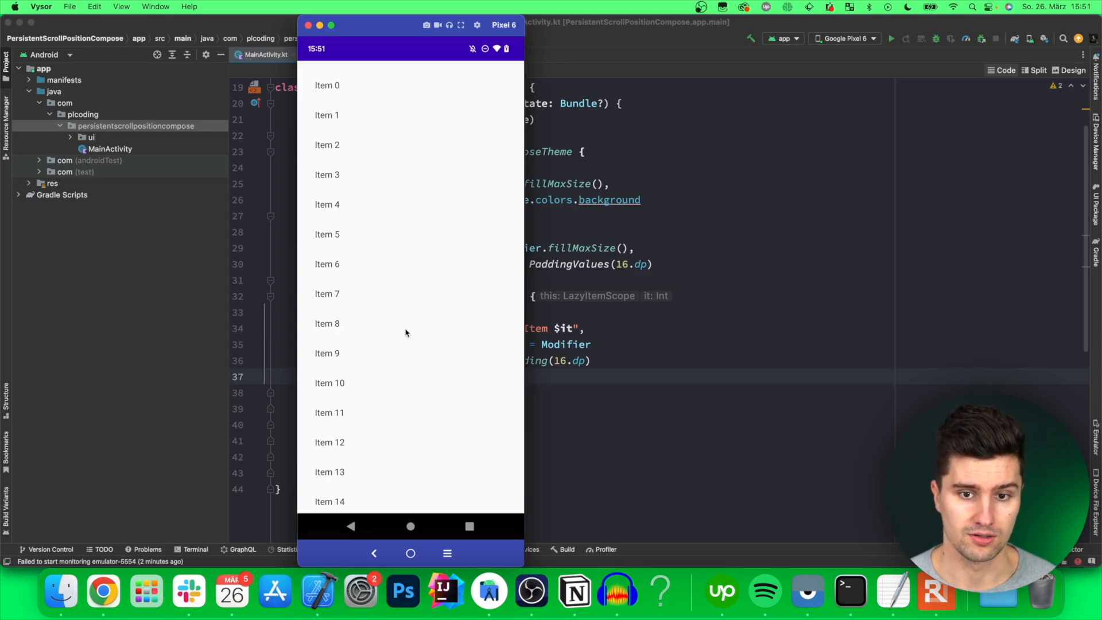
pyautogui.scroll(-3)
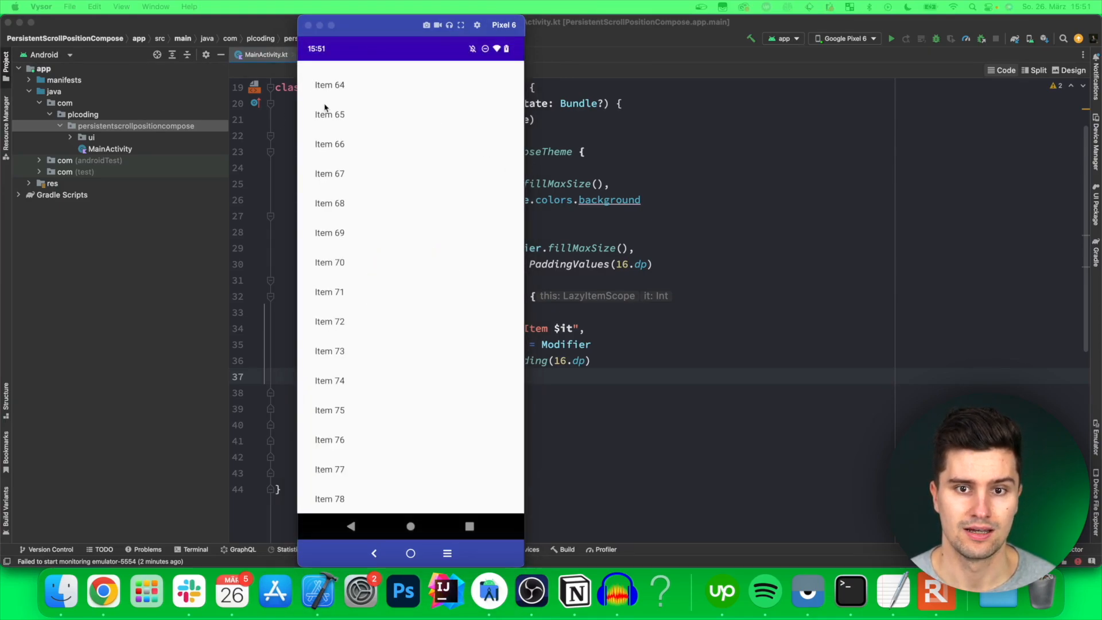
pyautogui.moveTo(374, 128)
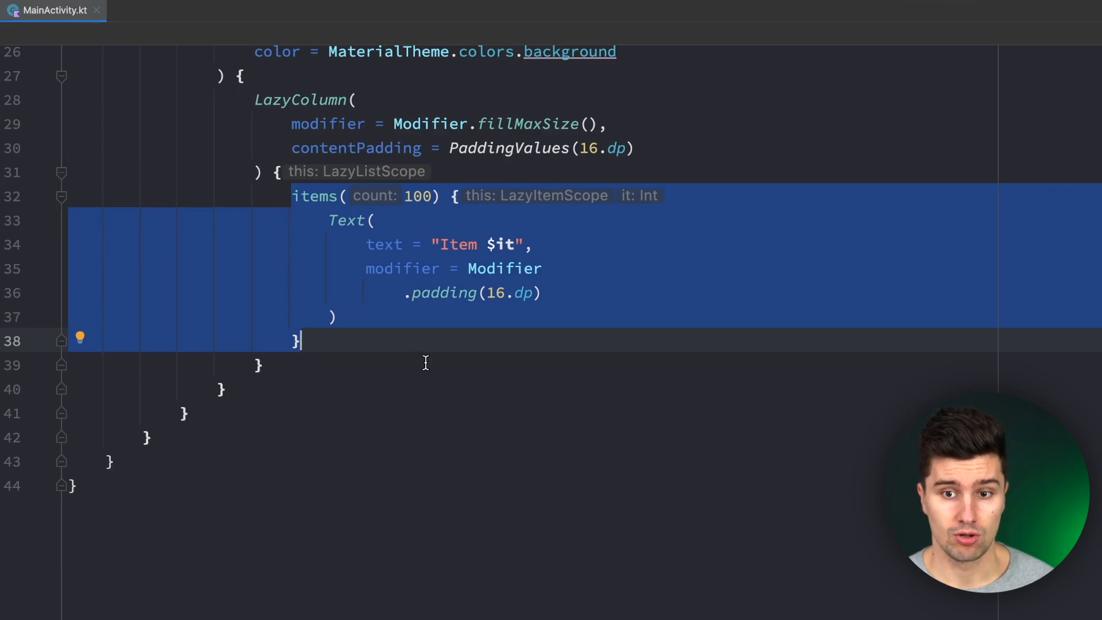
pyautogui.scroll(3)
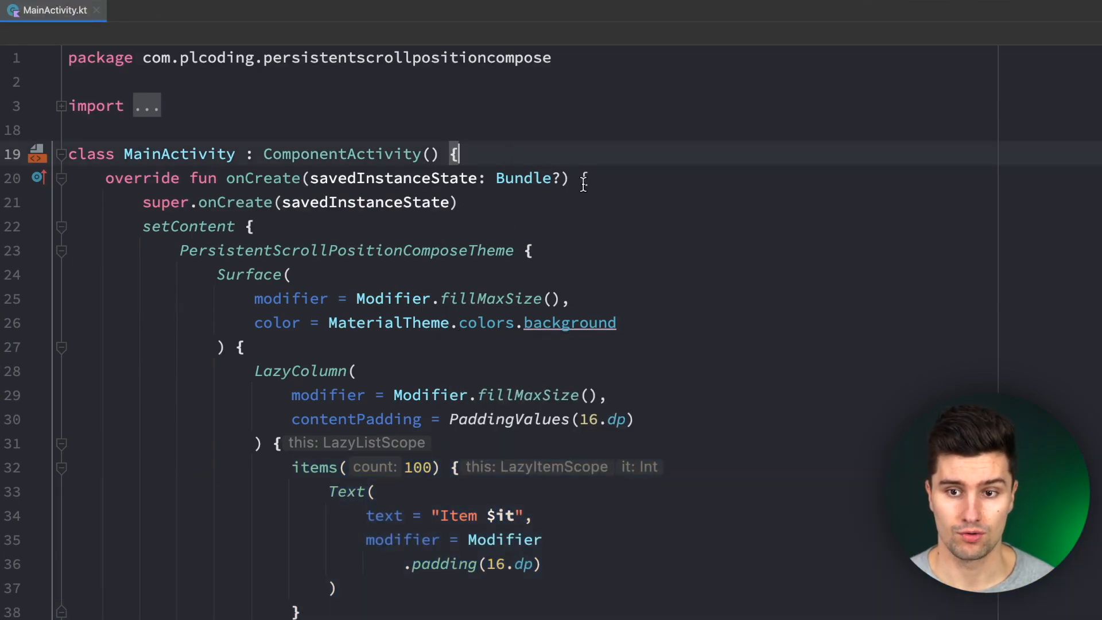
# - Declare private val prefs by lazy using getSharedPreferences("prefs", MODE_PRIVATE)
pyautogui.press('enter')
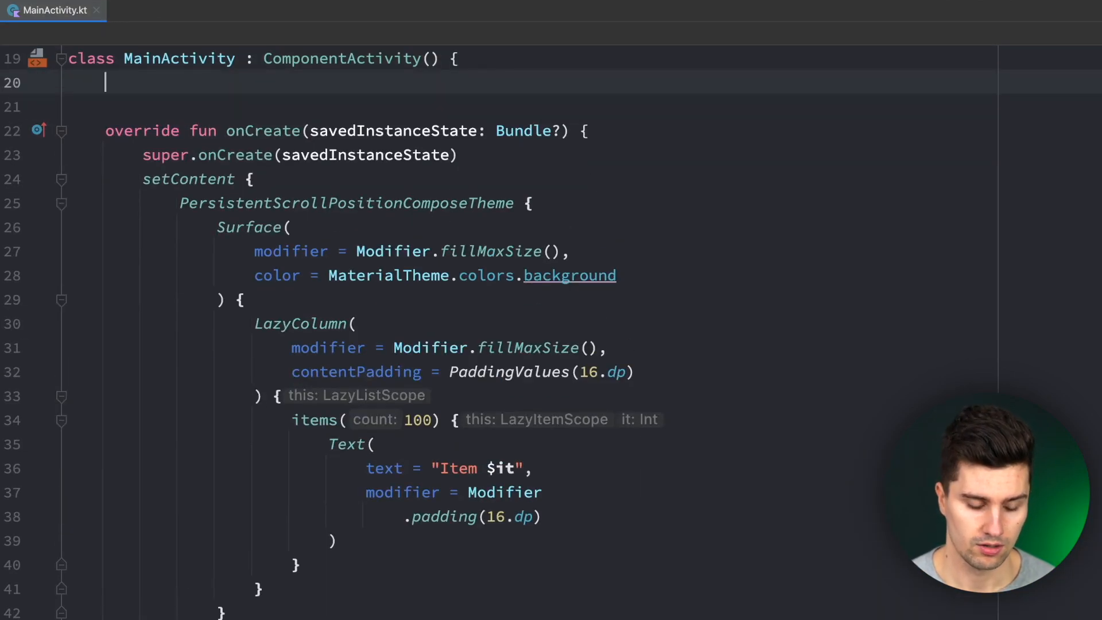
pyautogui.write('private val')
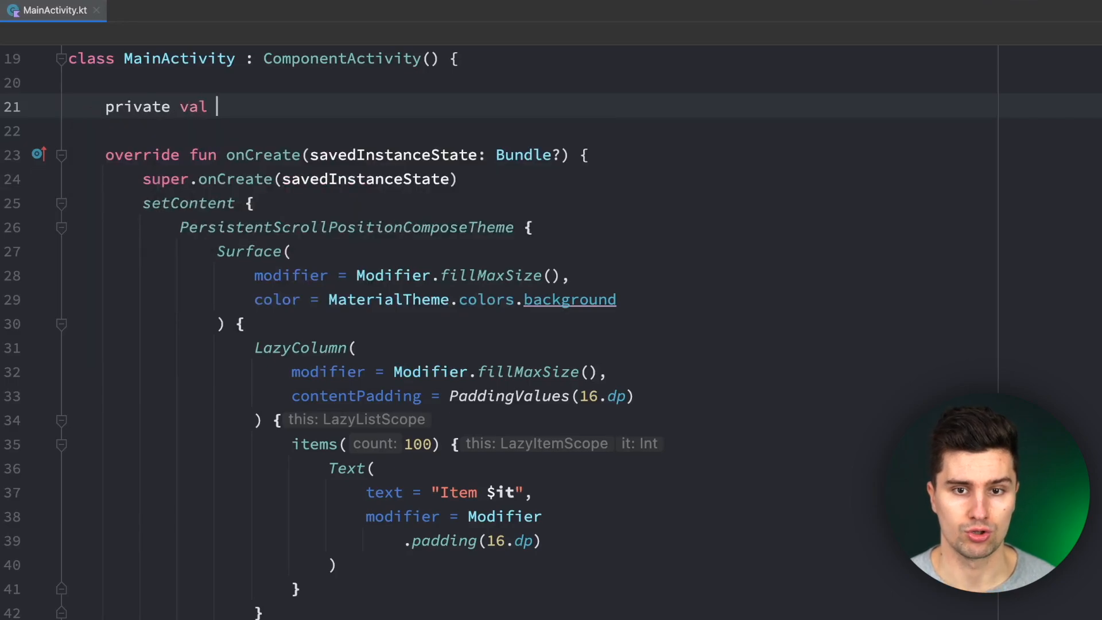
pyautogui.write('_prefs by lazy {')
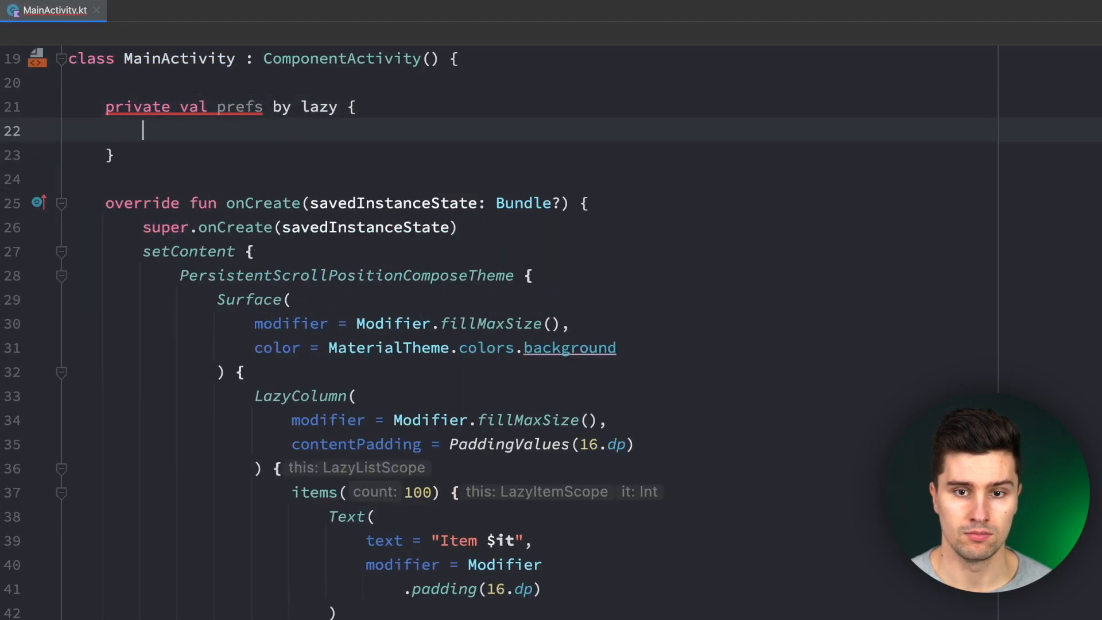
pyautogui.write('applicationContext.')
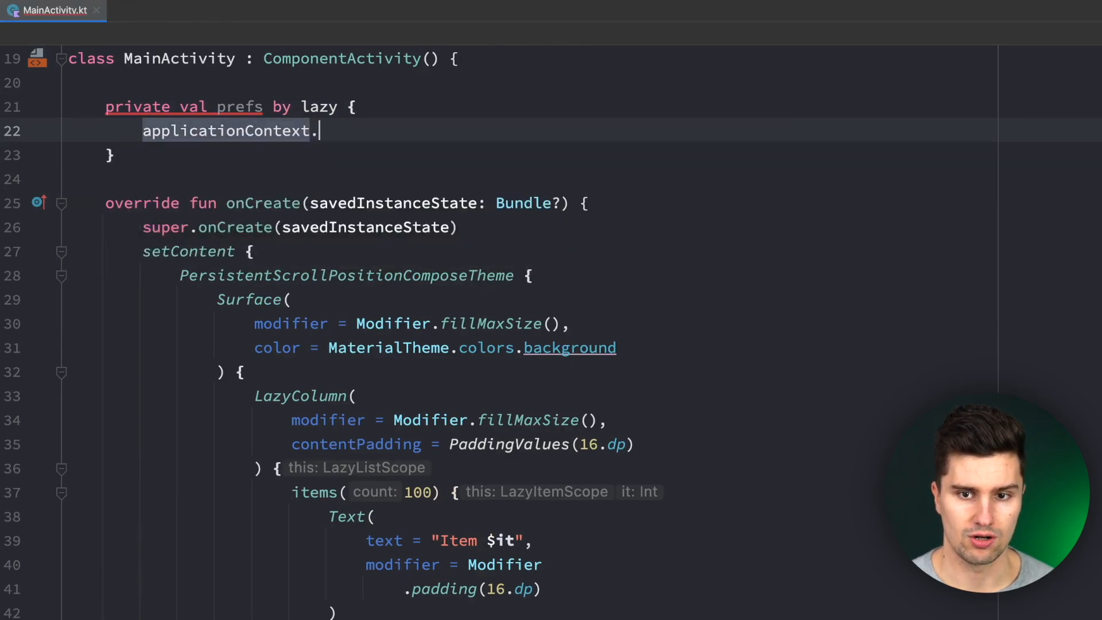
pyautogui.write('getsharedPreferences("prefs')
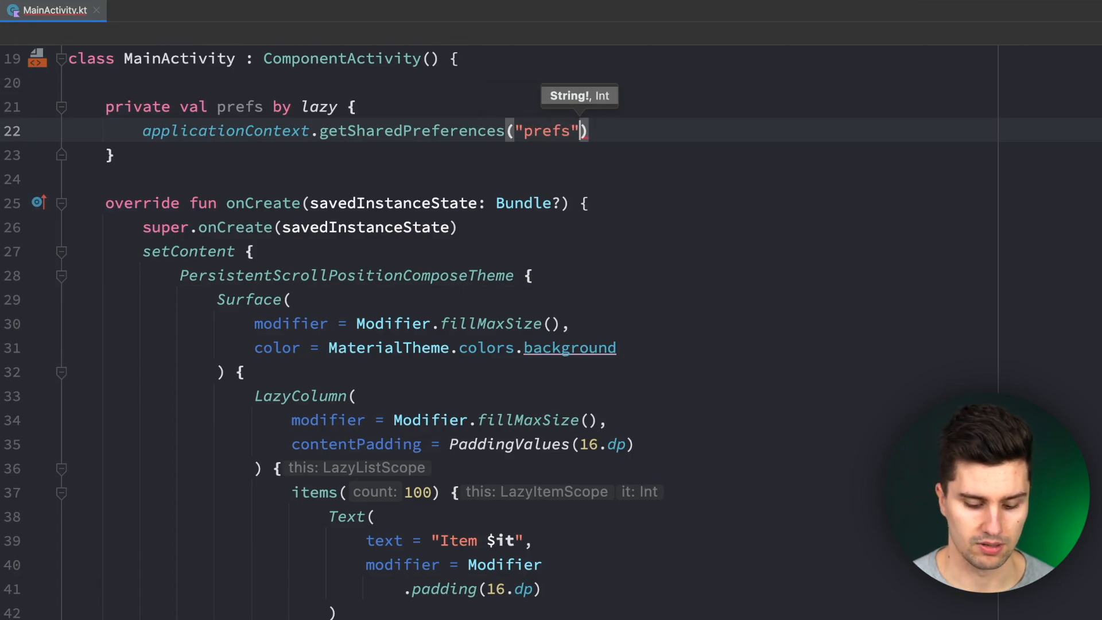
pyautogui.write(', MODE_PRIVATE')
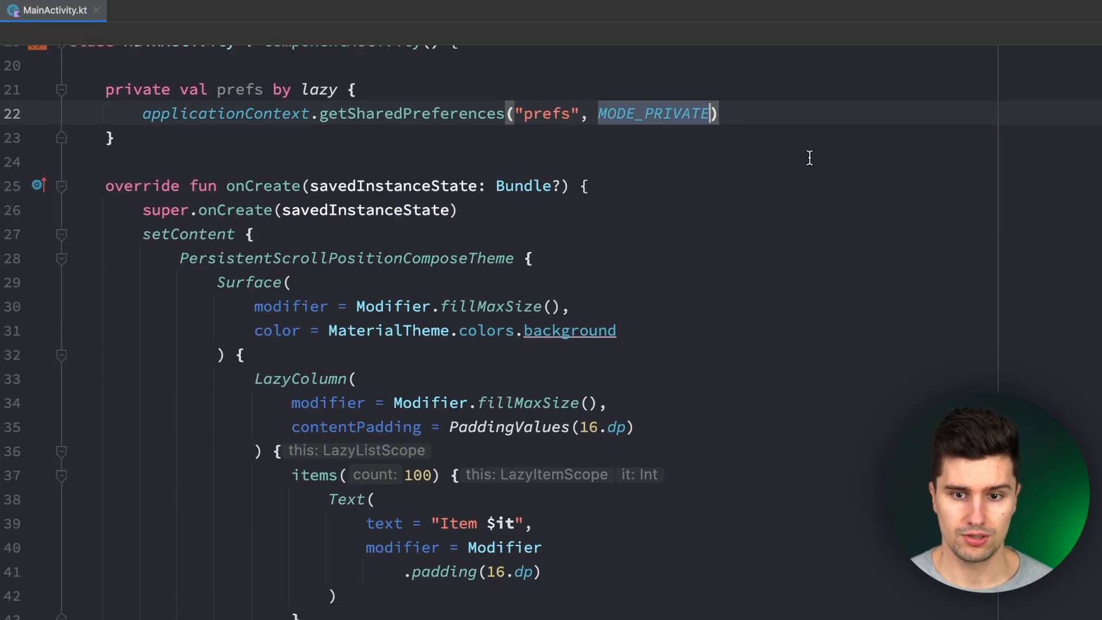
pyautogui.scroll(-3)
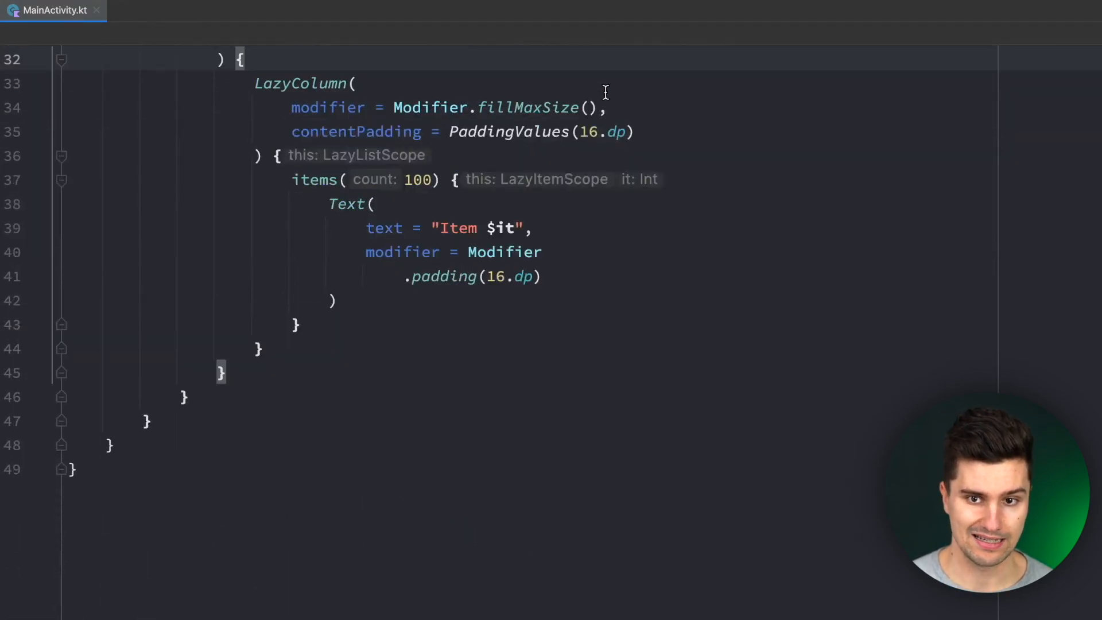
pyautogui.write('val a')
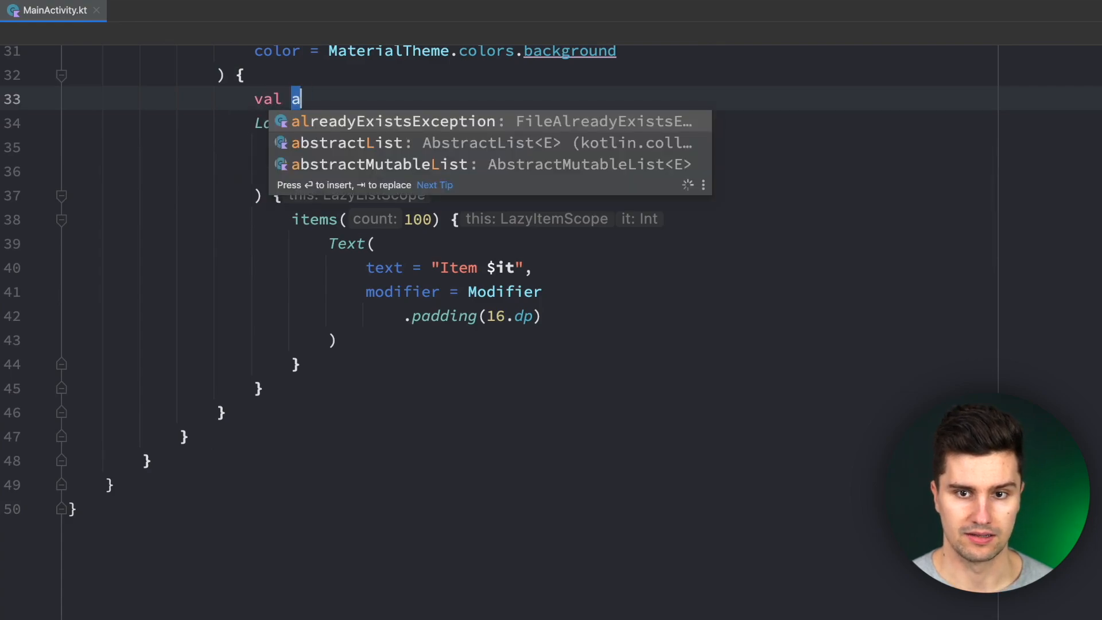
pyautogui.write('lazyListState = rememberla')
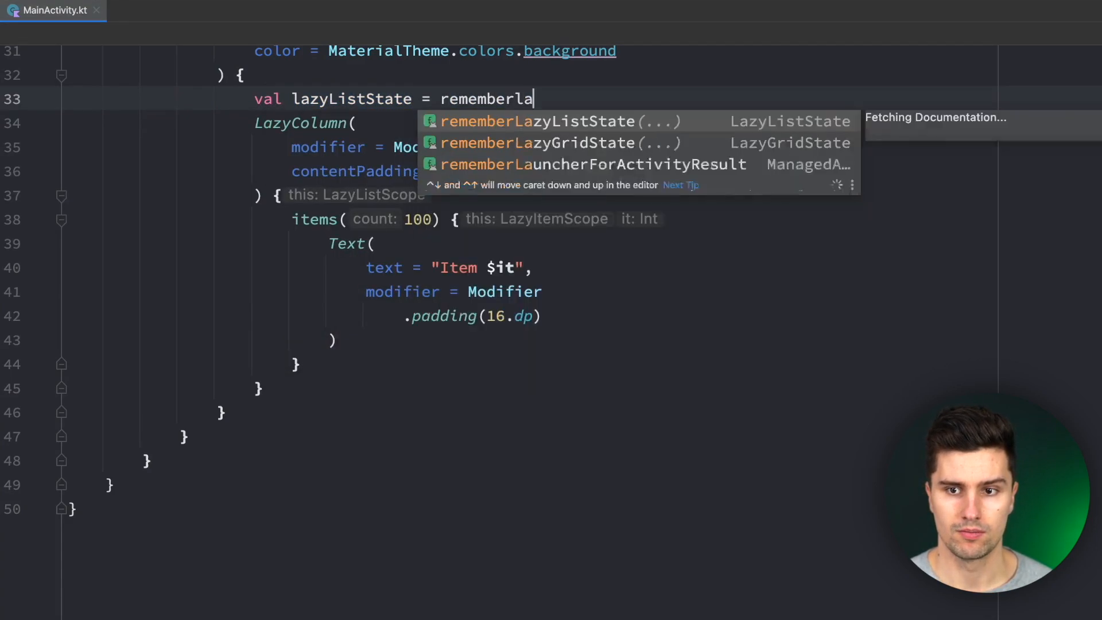
pyautogui.click(543, 121)
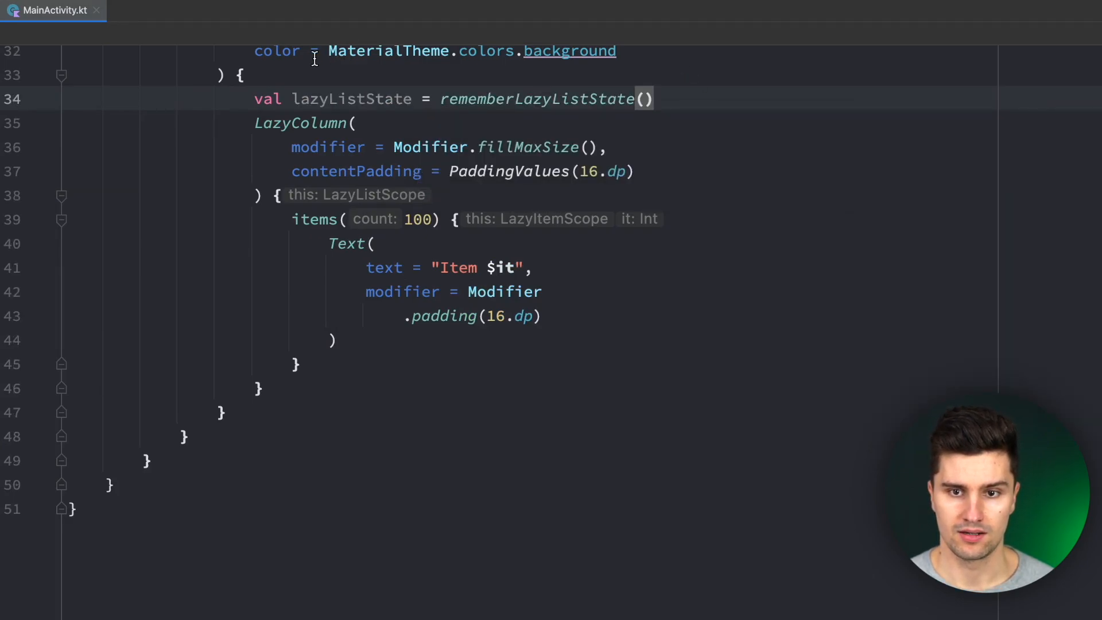
pyautogui.press('enter')
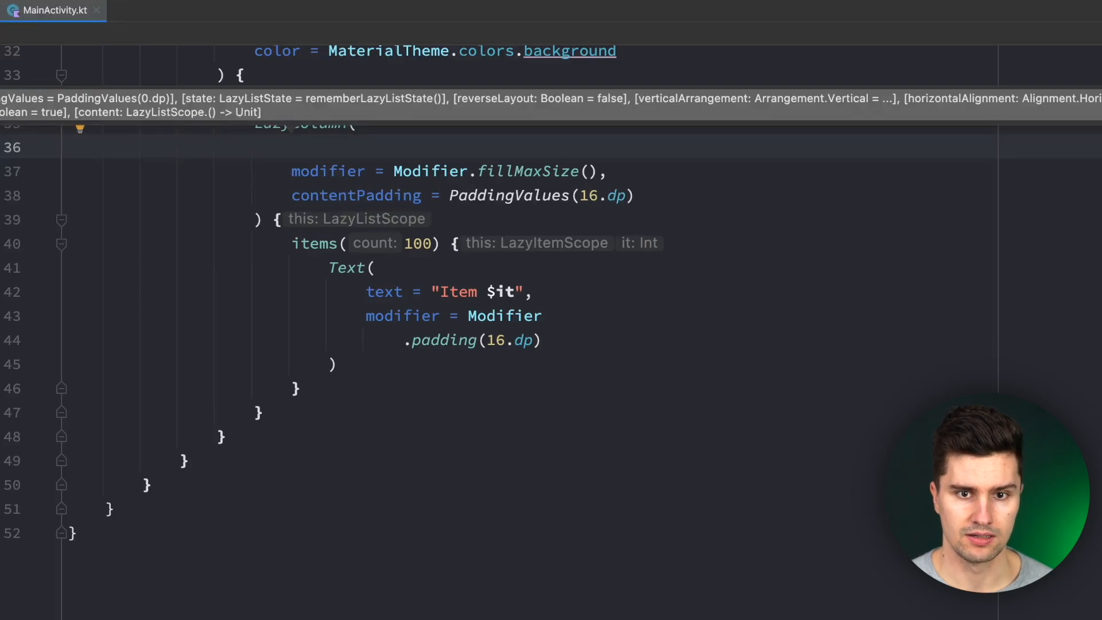
pyautogui.write('state = la')
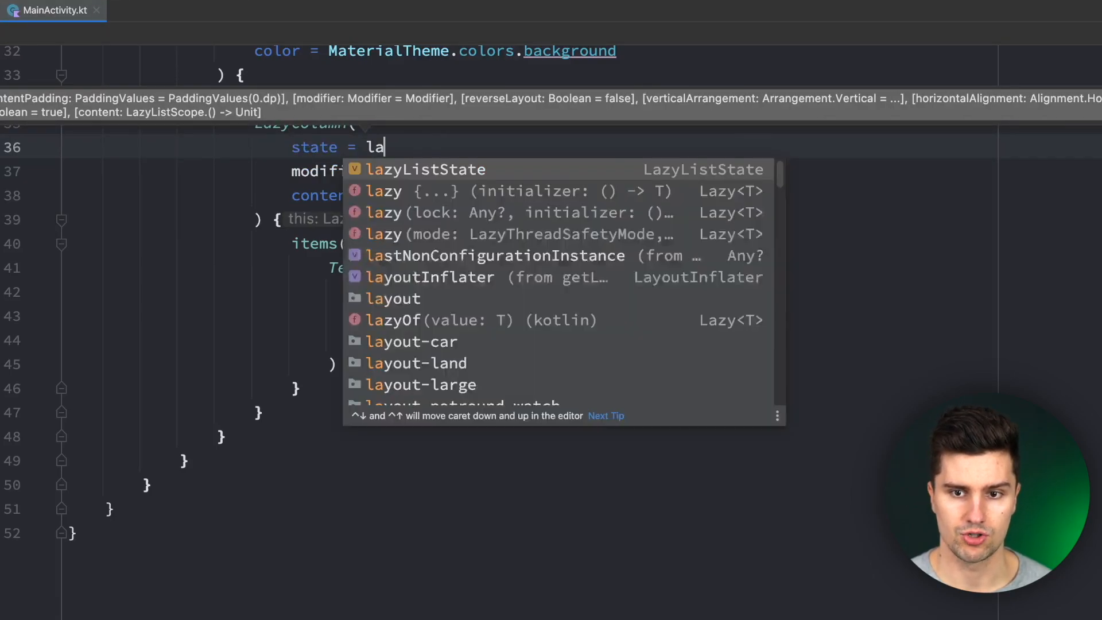
pyautogui.click(424, 169)
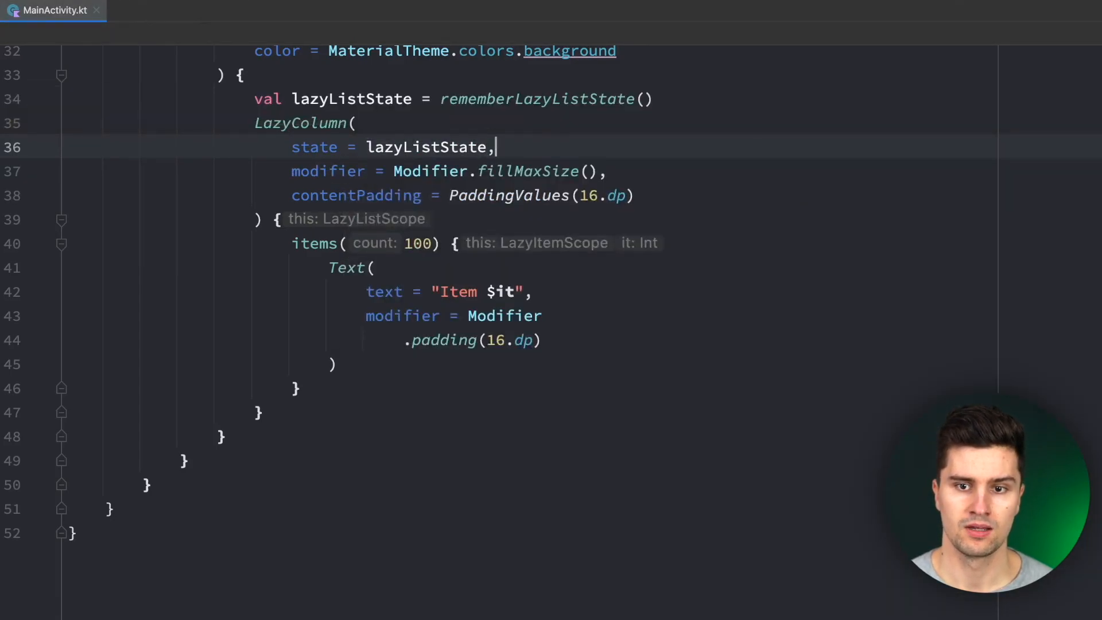
pyautogui.moveTo(351, 99)
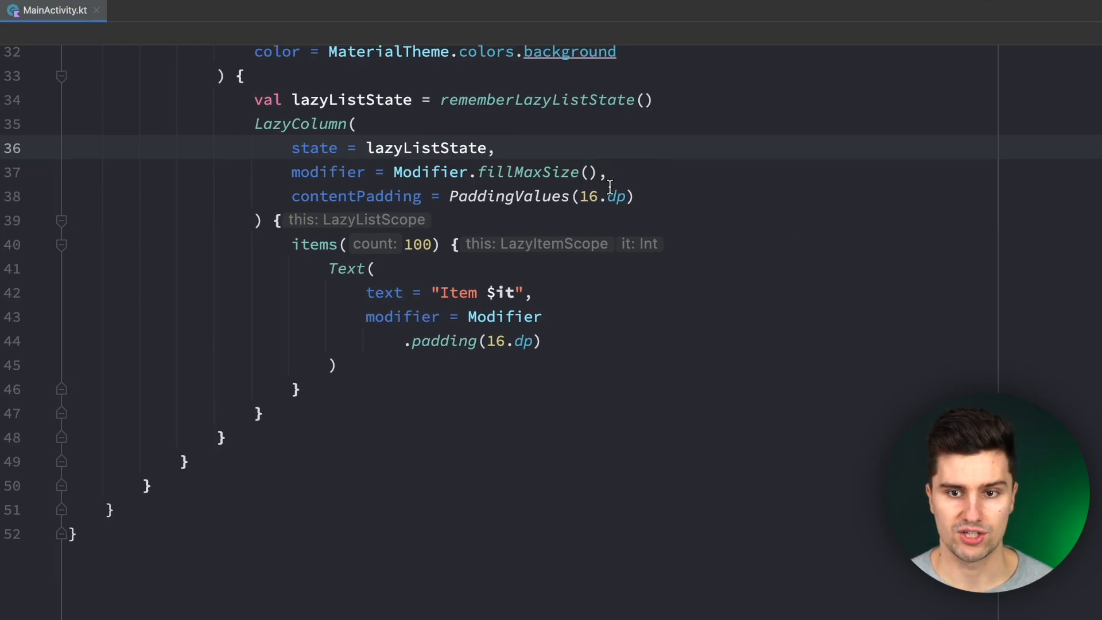
pyautogui.scroll(3)
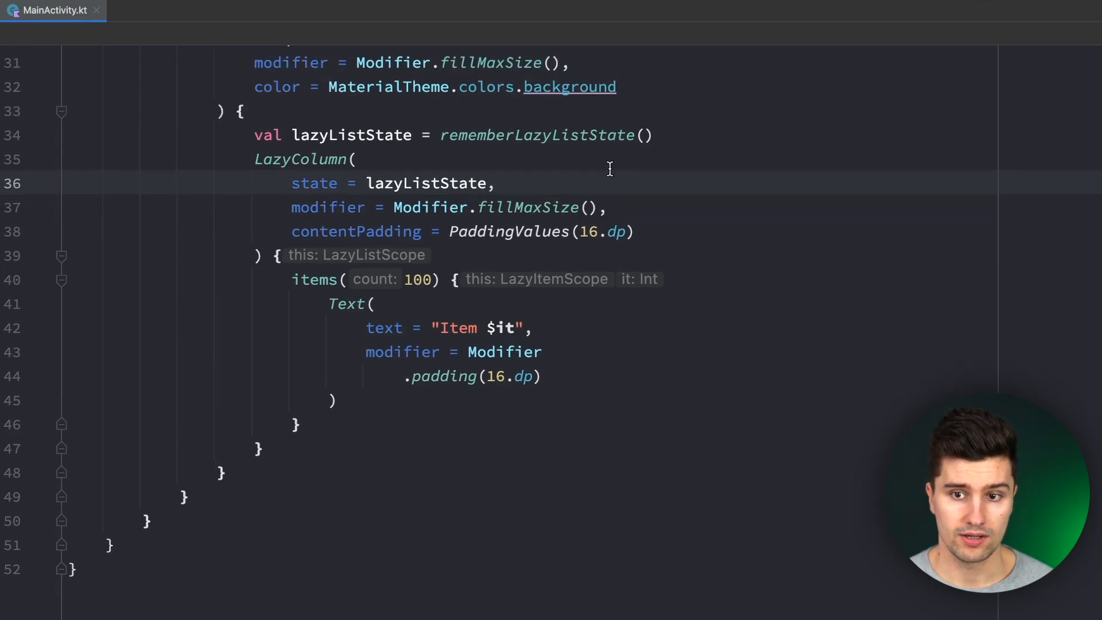
pyautogui.scroll(3)
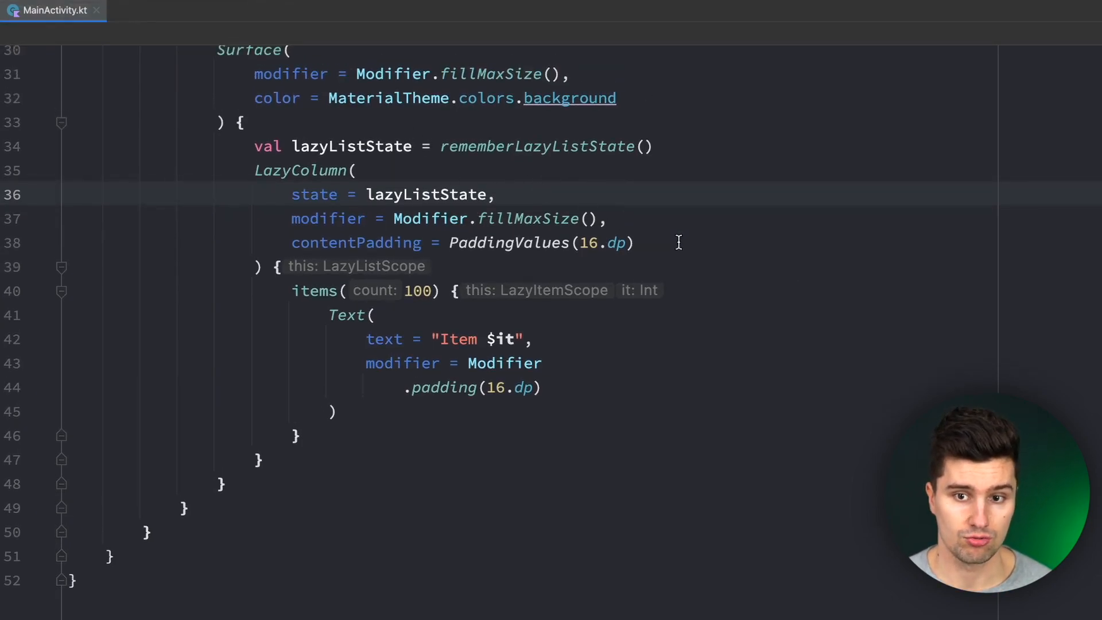
pyautogui.moveTo(720, 234)
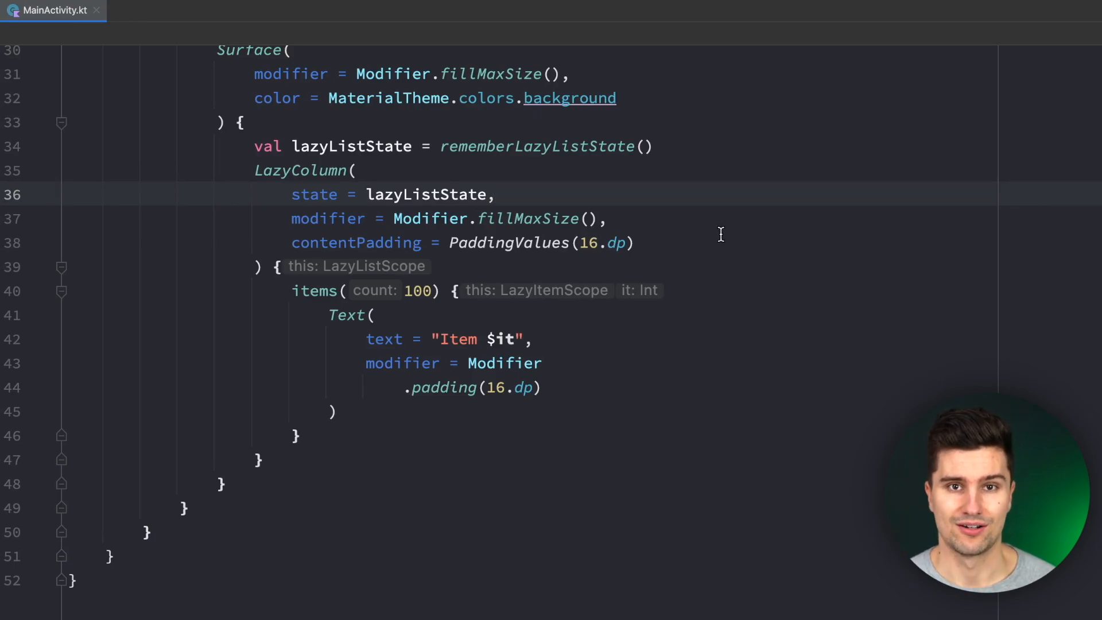
pyautogui.scroll(3)
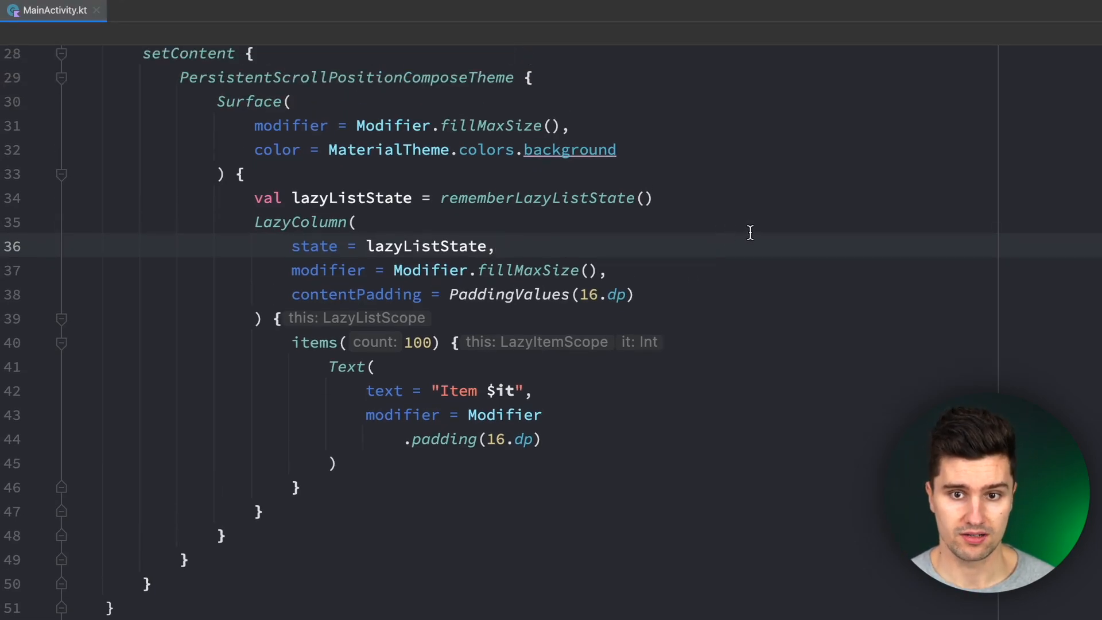
pyautogui.scroll(3)
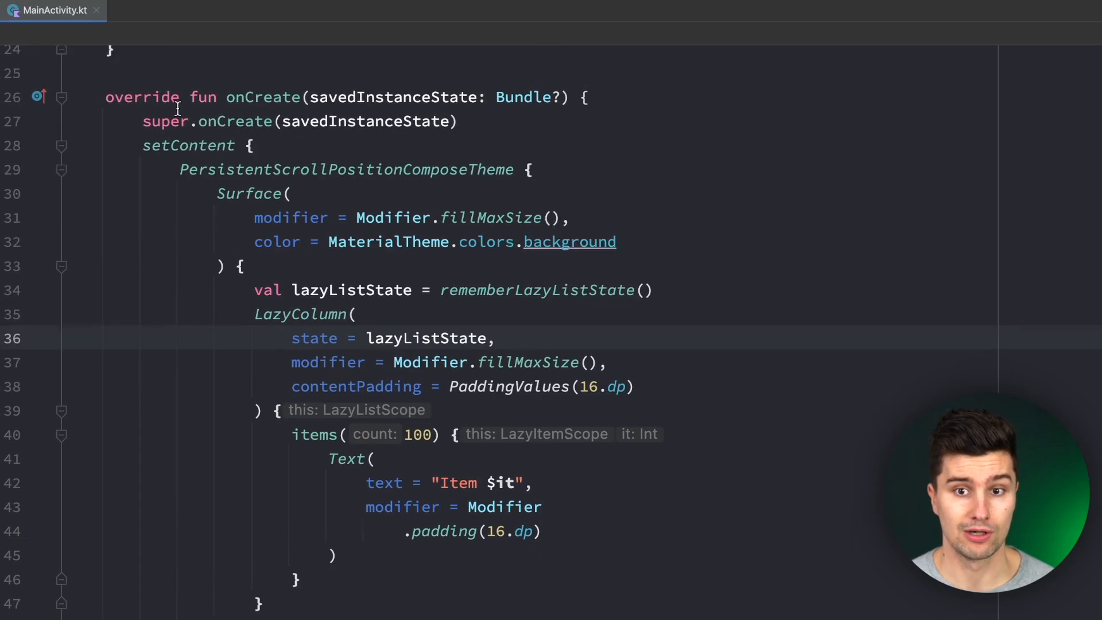
pyautogui.moveTo(580, 168)
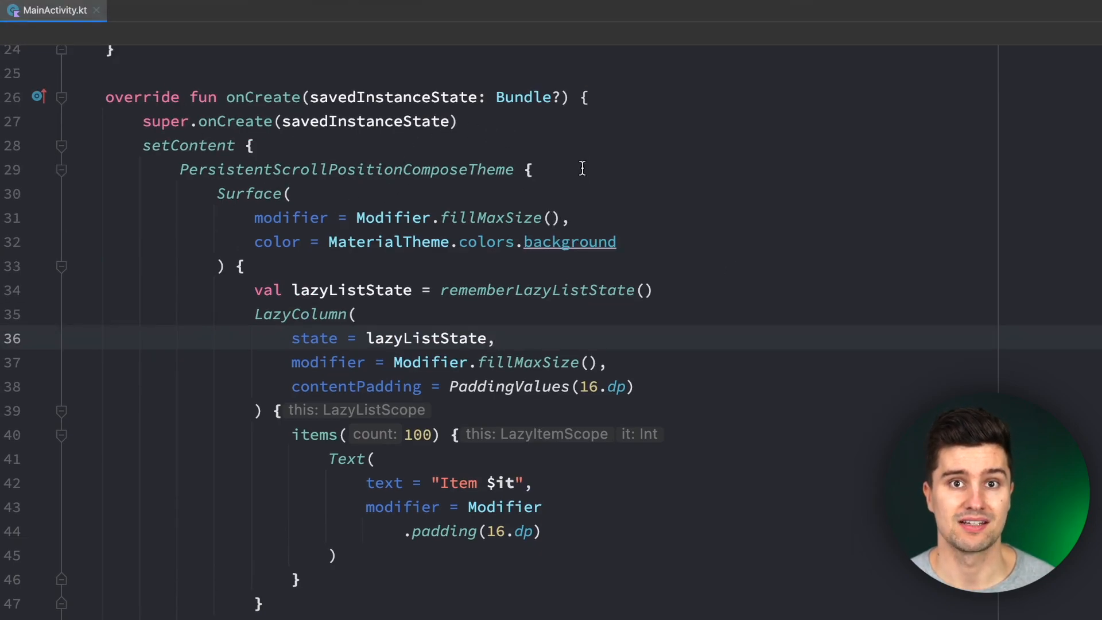
pyautogui.moveTo(709, 176)
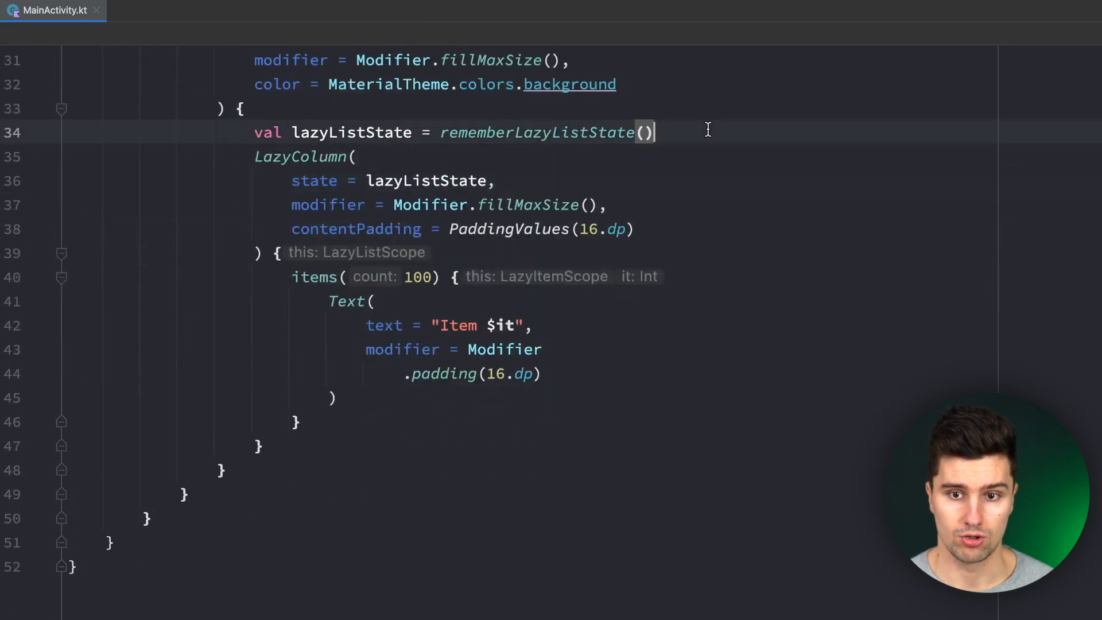
# - Add LaunchedEffect(lazyListState) containing snapshotFlow { lazyListState.firstVisibleItemIndex }
pyautogui.write('LaunchedEffect(key1 = , block =')
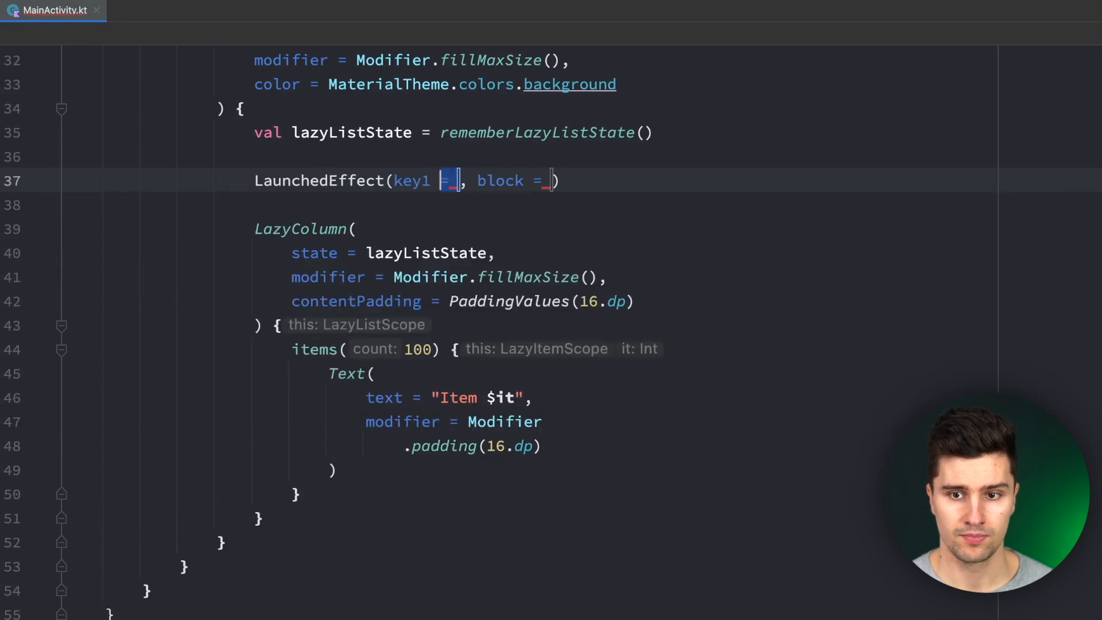
pyautogui.write('lazyListState')
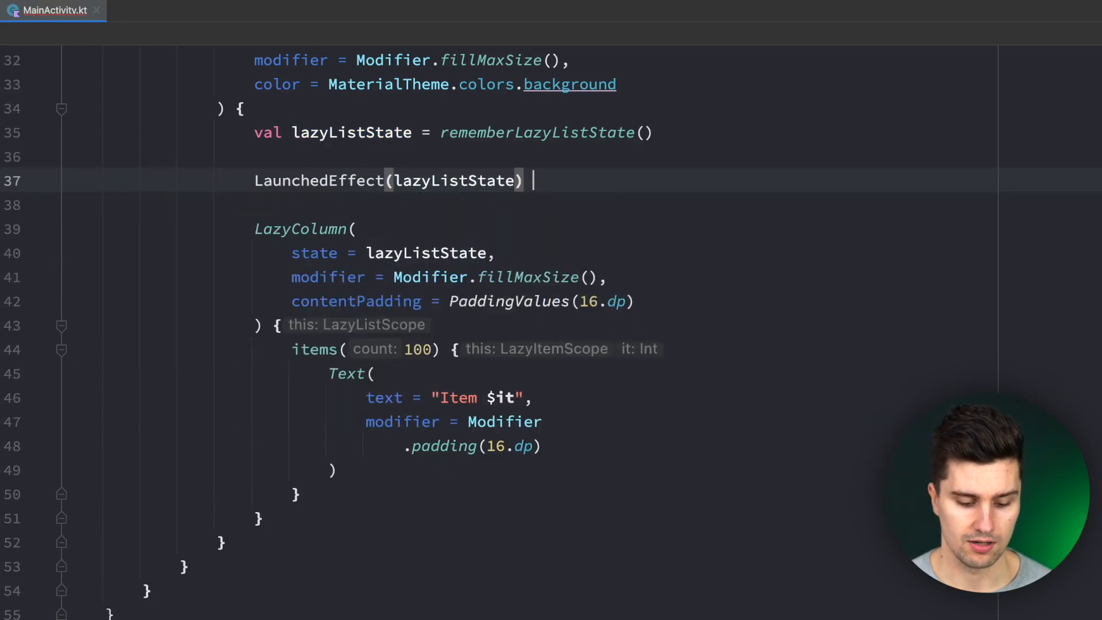
pyautogui.write('{')
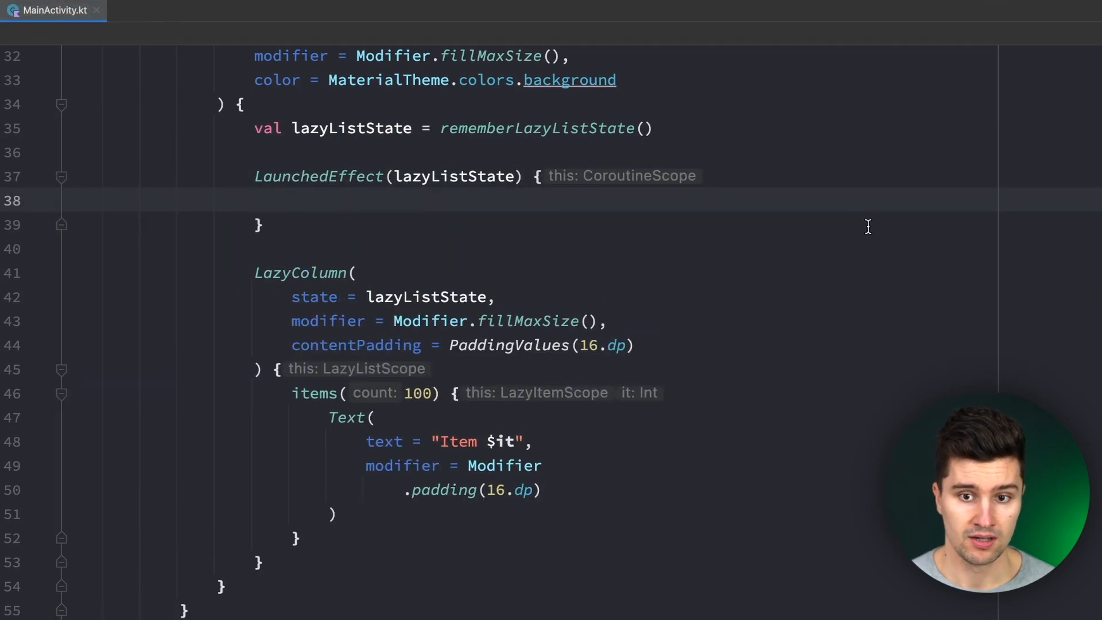
pyautogui.write('snap')
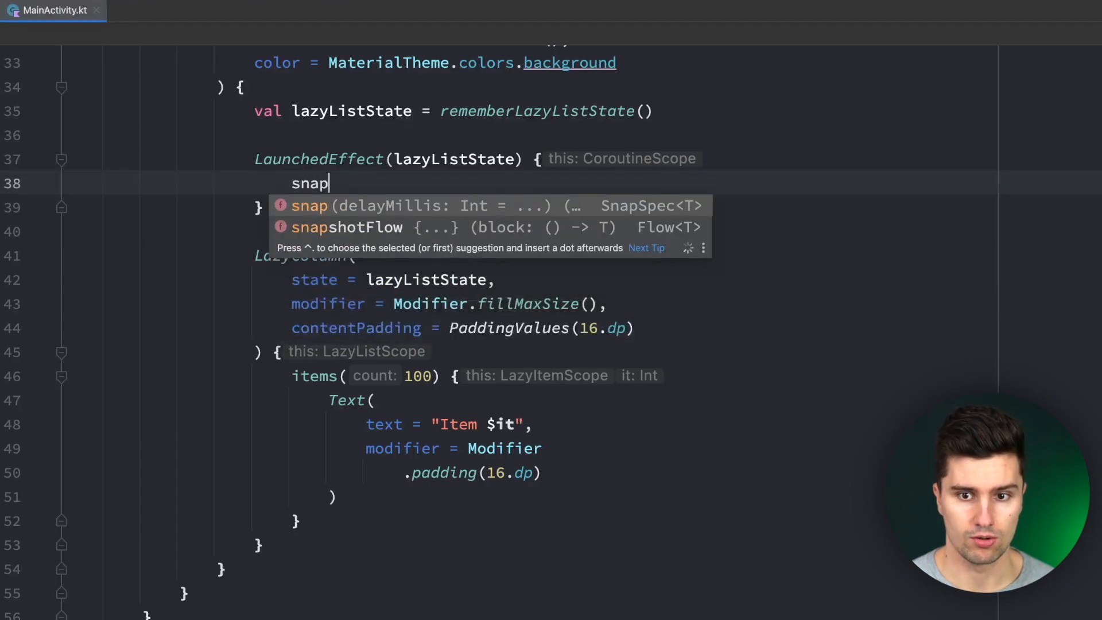
pyautogui.click(347, 227)
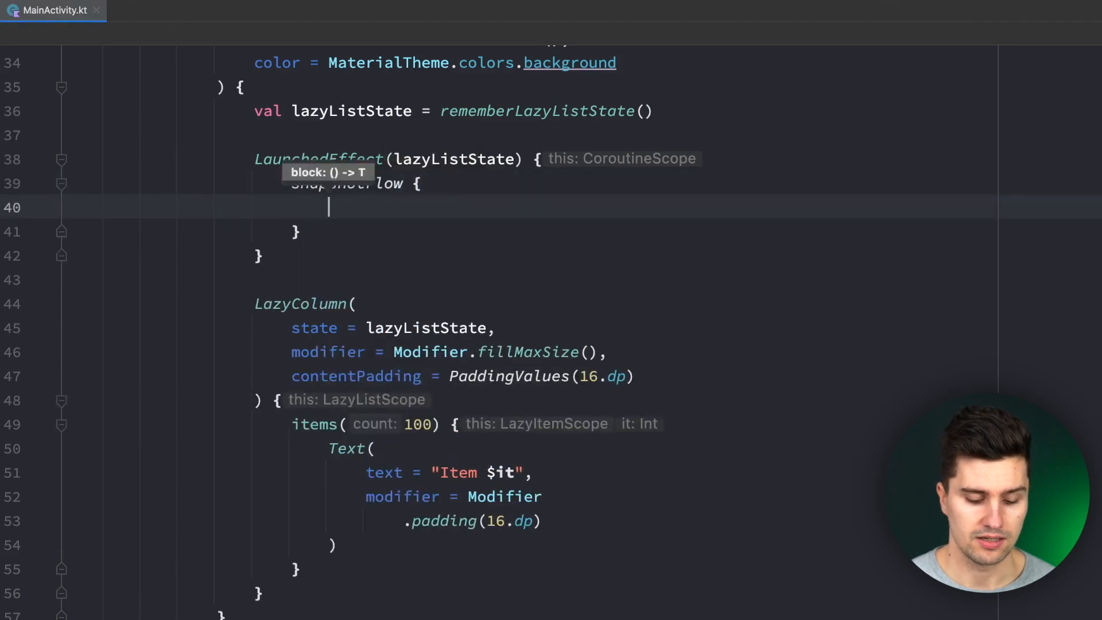
pyautogui.write('lazyListState.')
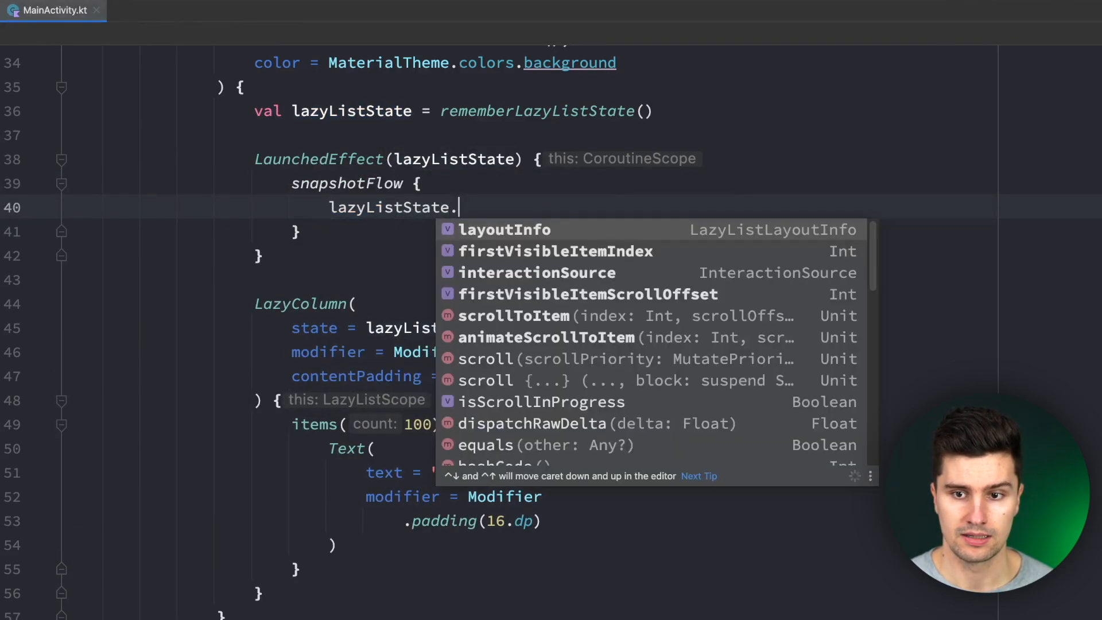
pyautogui.write('first')
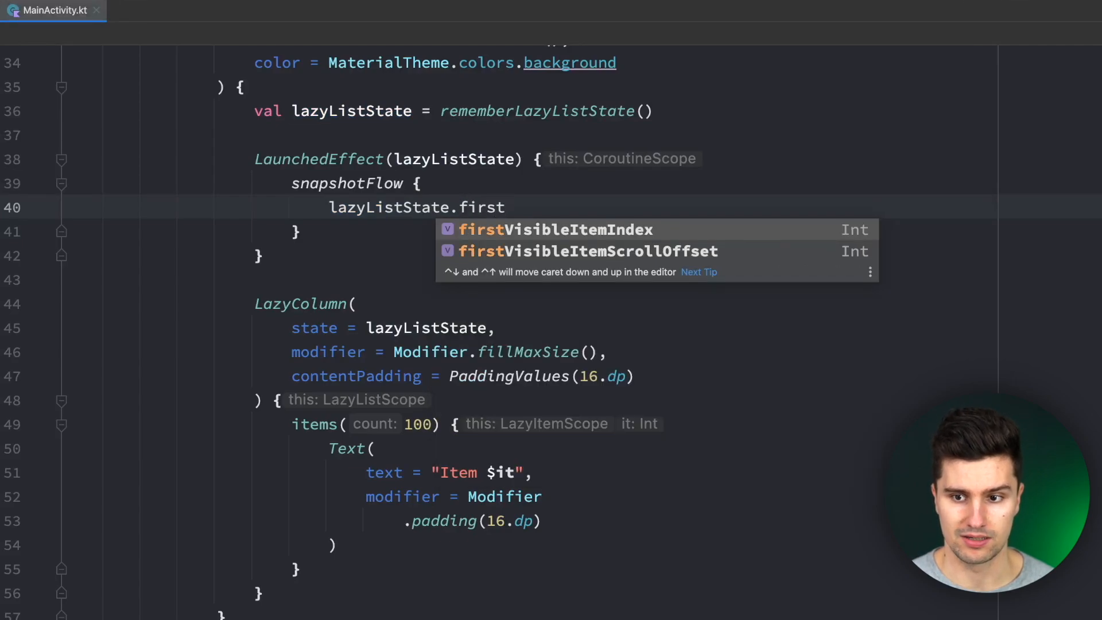
pyautogui.click(554, 229)
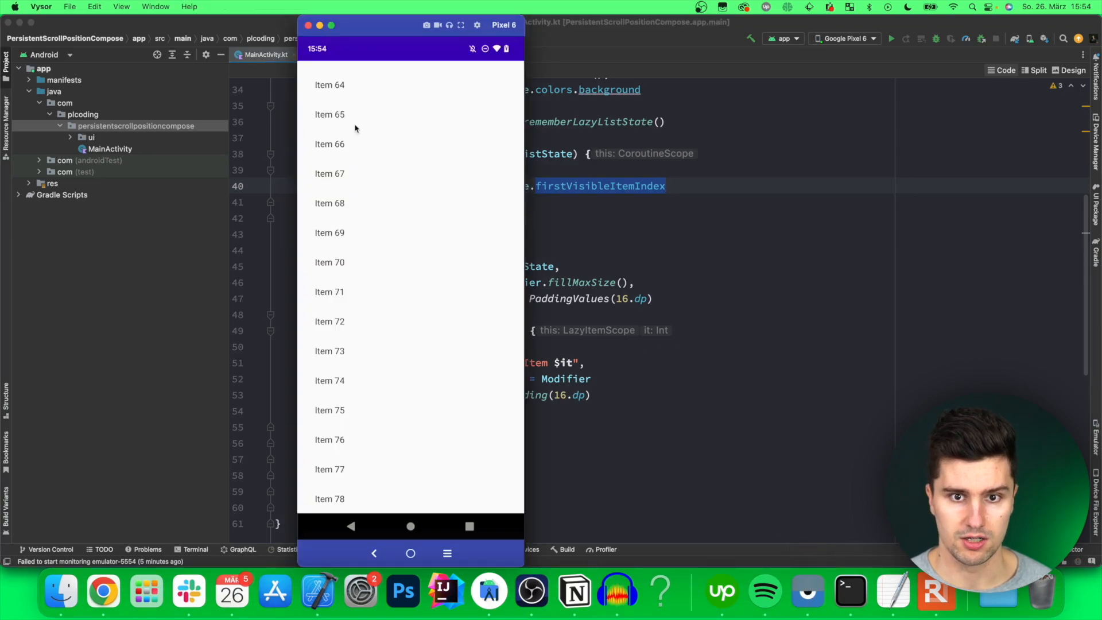
pyautogui.moveTo(350, 97)
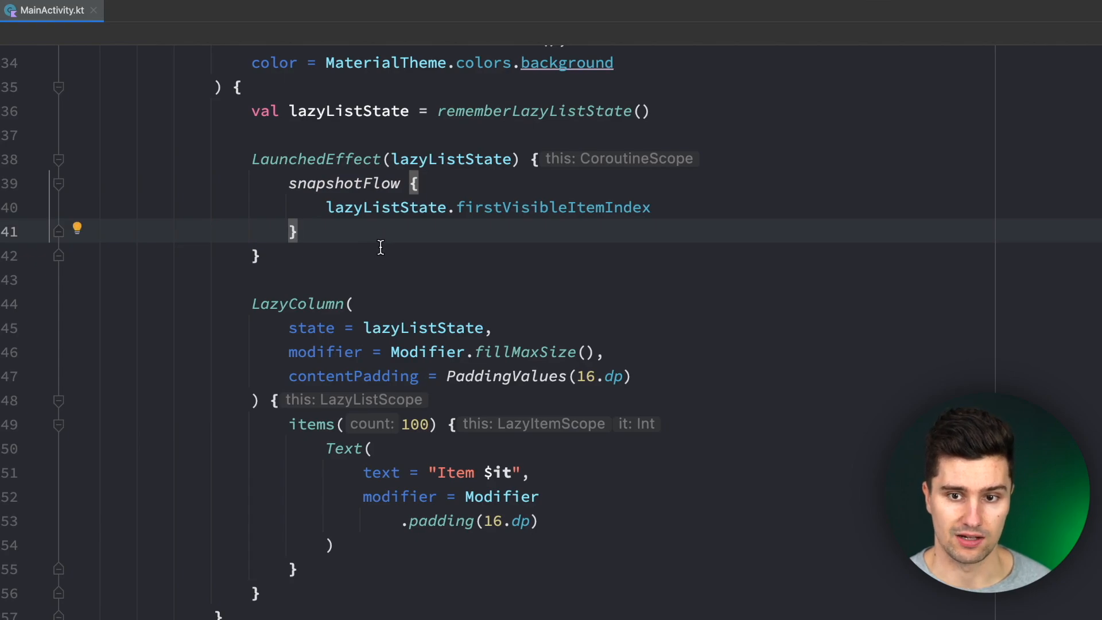
# - Collect each index and save it with prefs.edit().putInt("scroll_position", index).apply()
pyautogui.write('.collectLatest {')
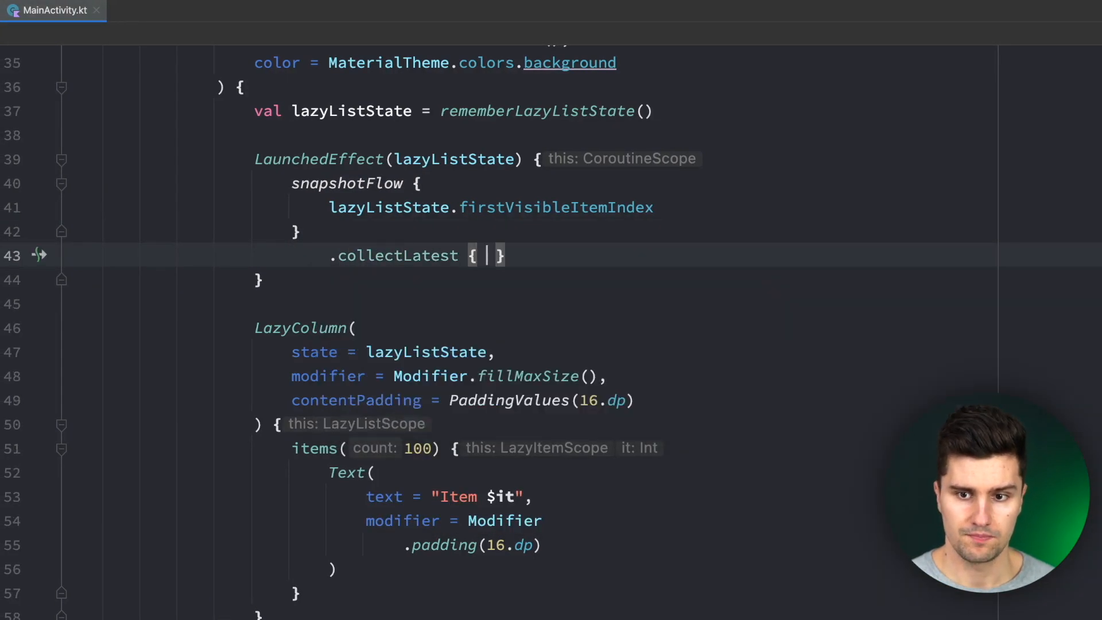
pyautogui.write('scrollP')
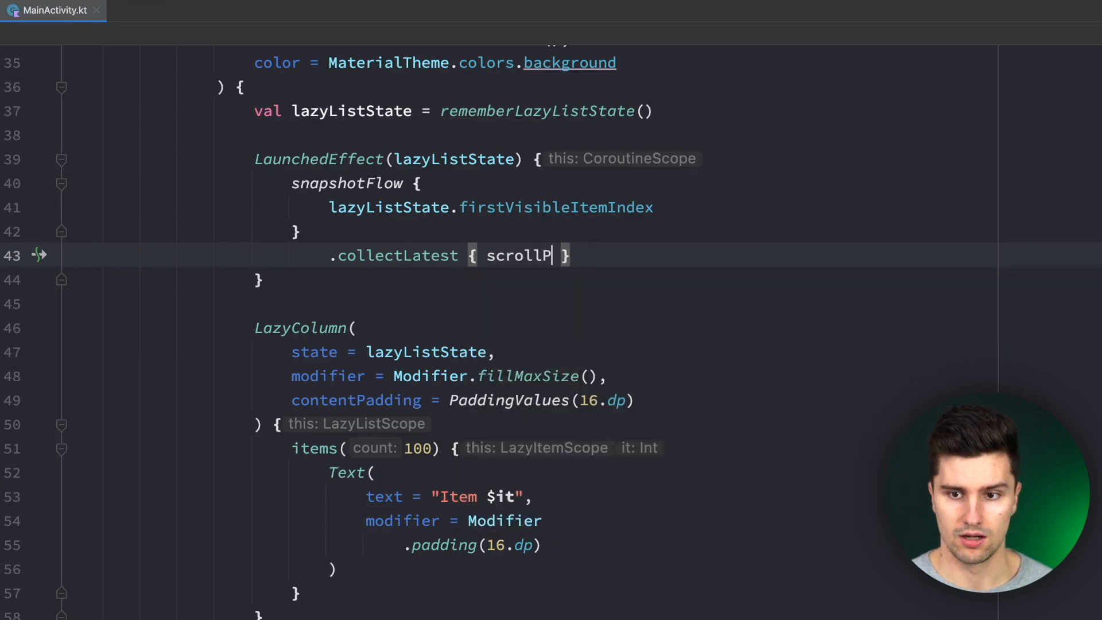
pyautogui.write('index')
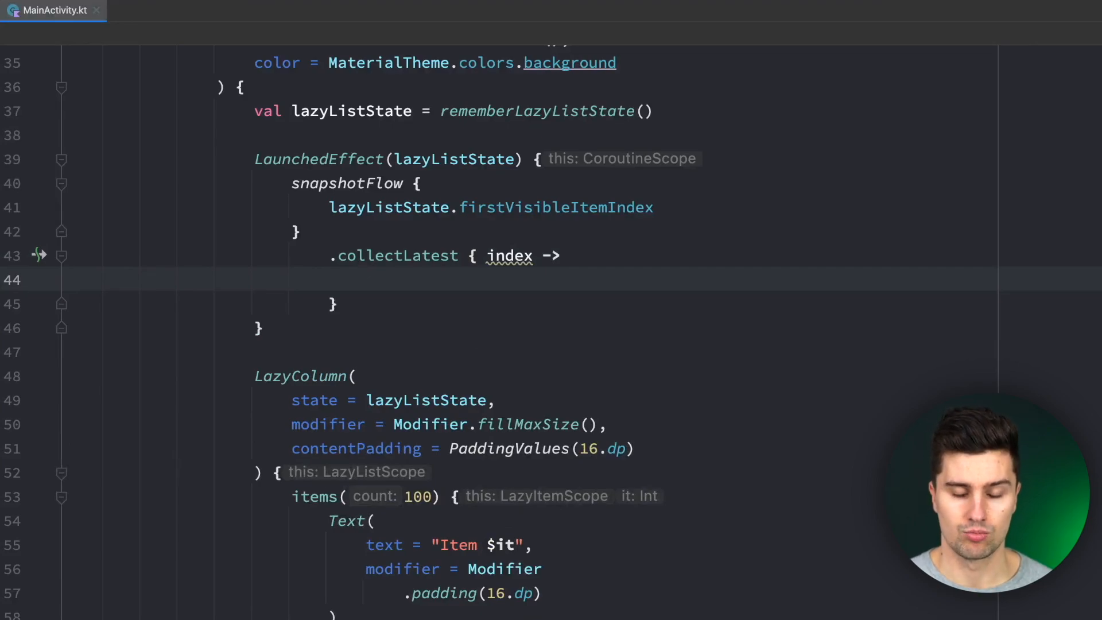
pyautogui.write('prefs.put')
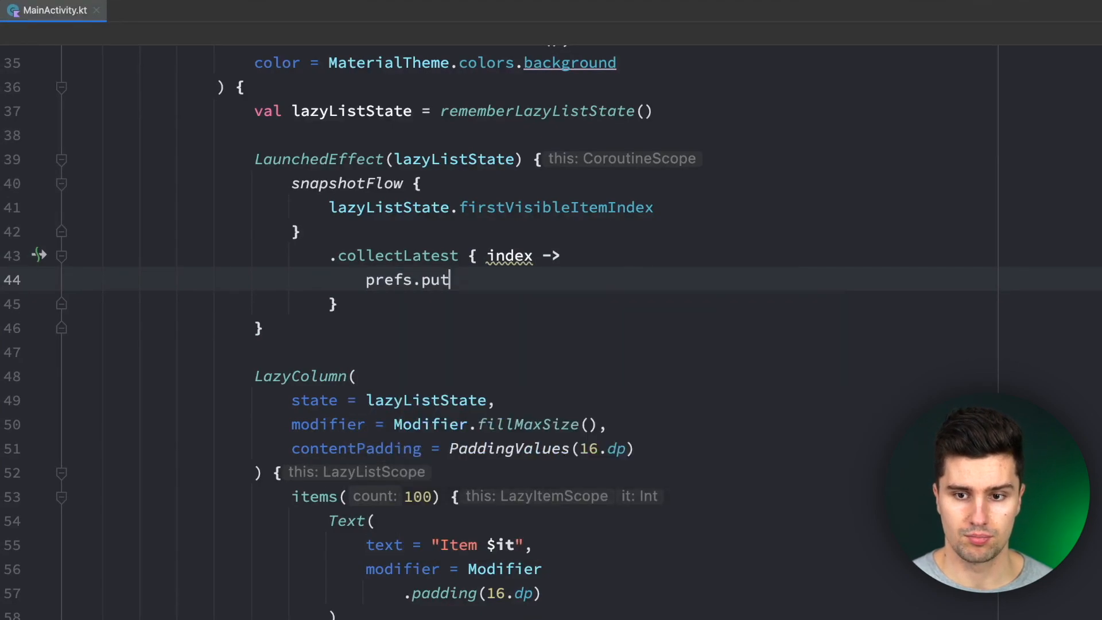
pyautogui.write('edit()')
pyautogui.write('.putInt(')
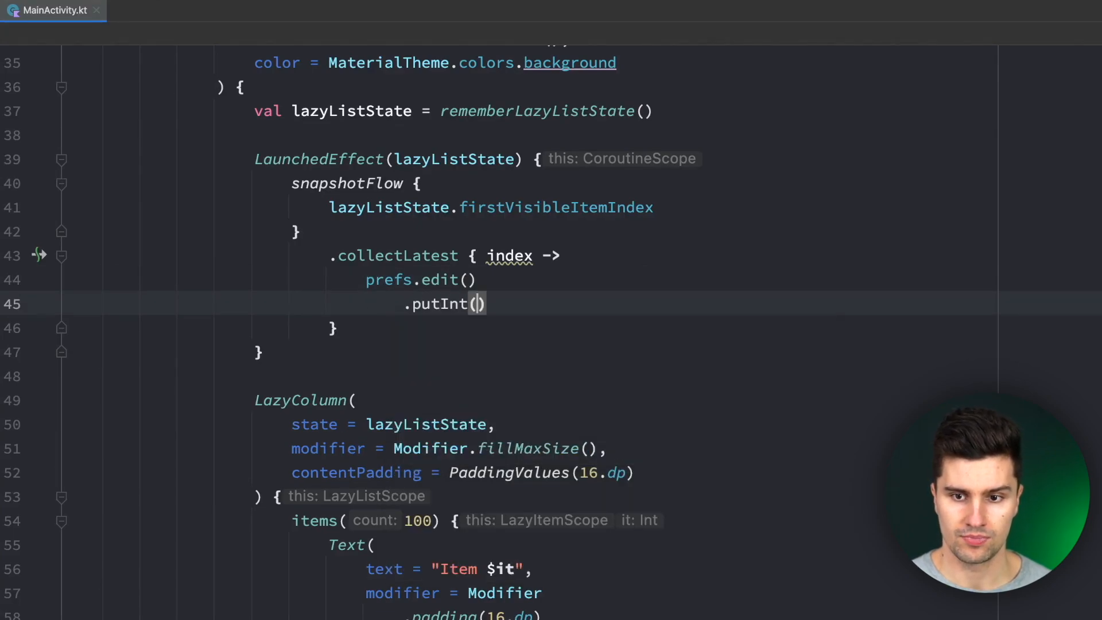
pyautogui.write('"scroll_position"')
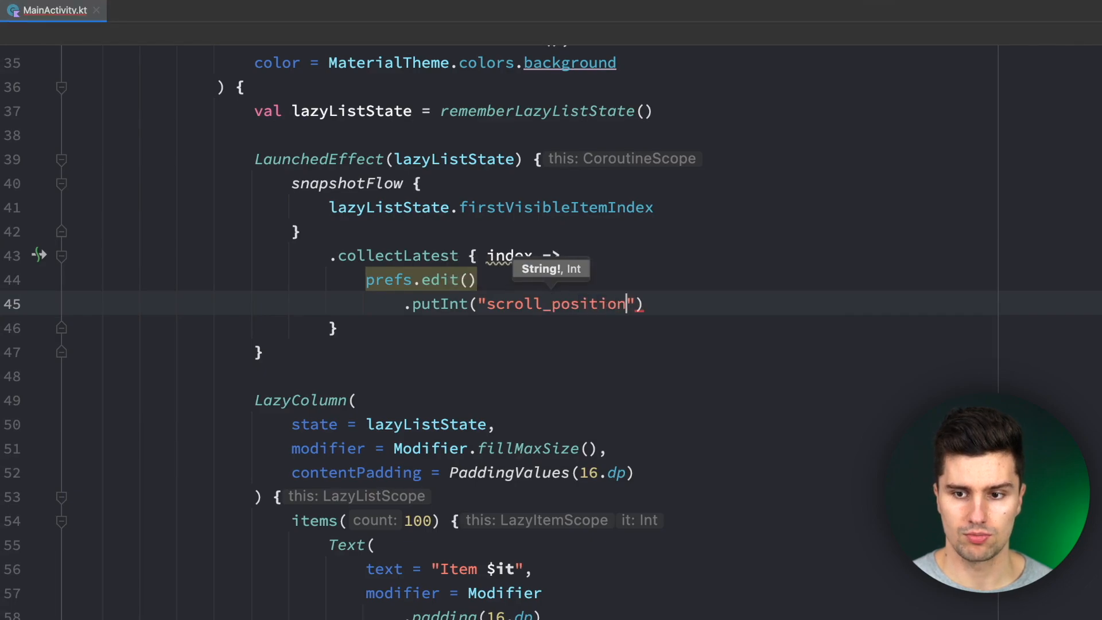
pyautogui.write(', index')
pyautogui.write('.apply()')
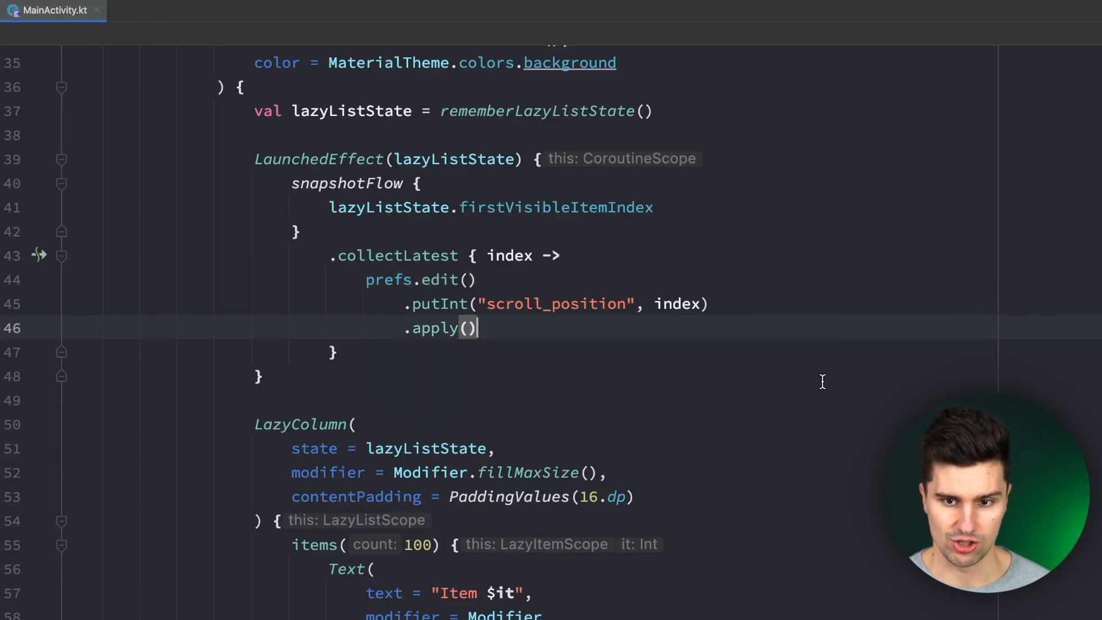
pyautogui.moveTo(648, 257)
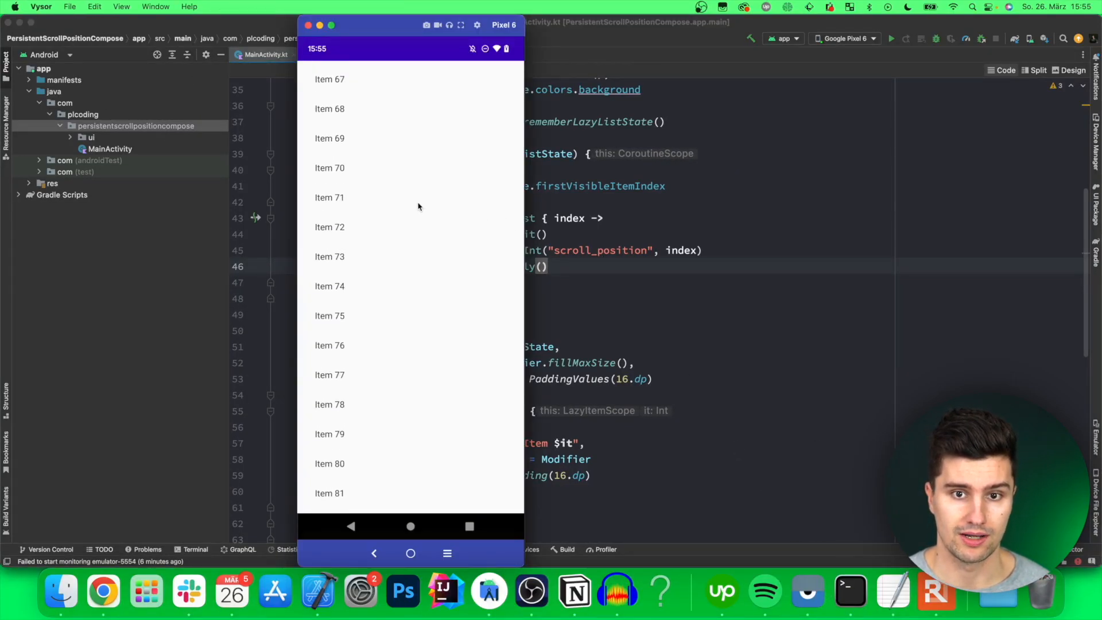
# - Scroll the app's list in Vysor up to Item 1 and back down to Items 85–99
pyautogui.scroll(-3)
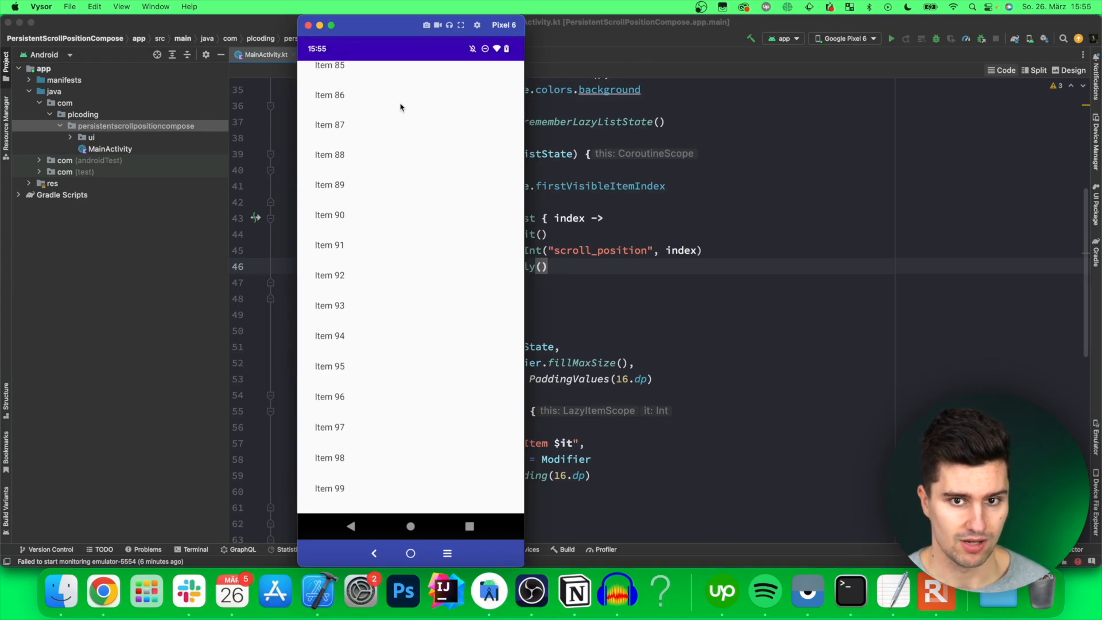
pyautogui.scroll(3)
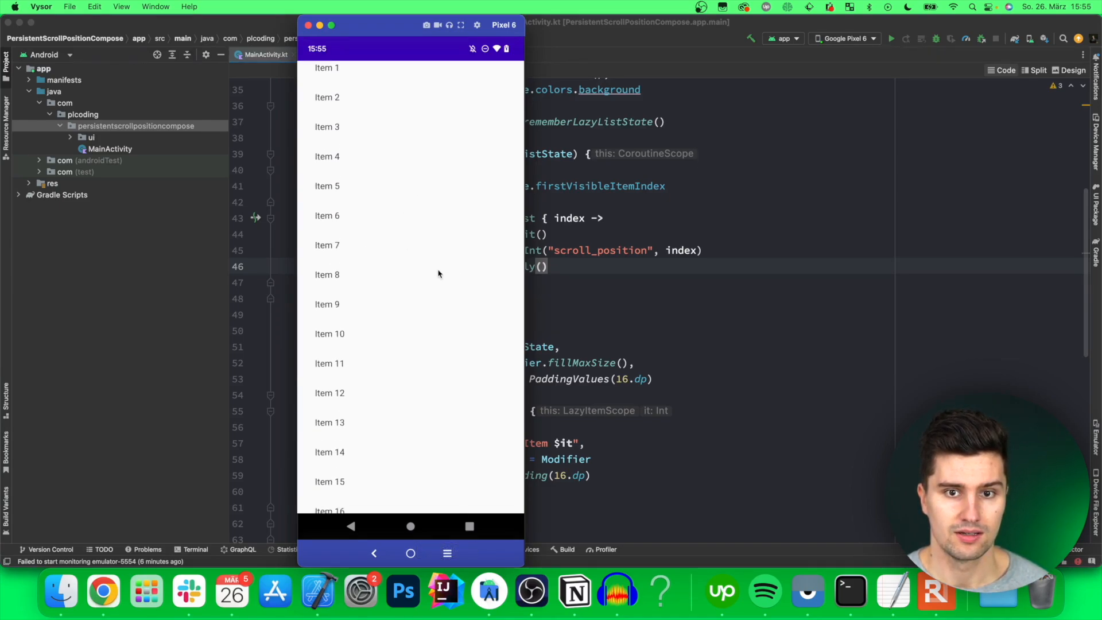
pyautogui.scroll(-3)
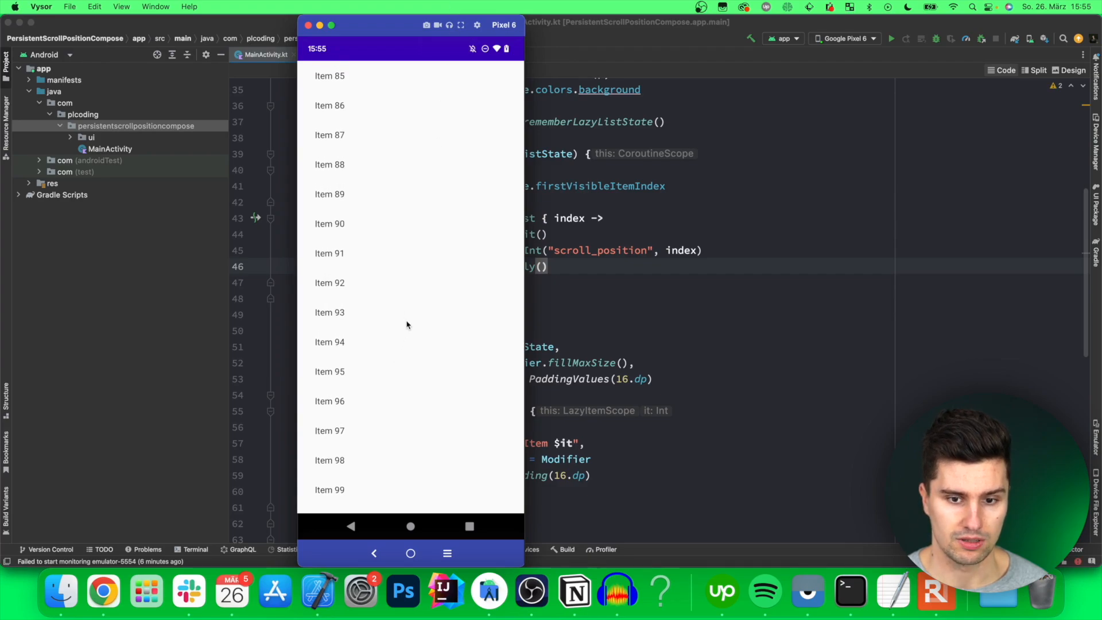
pyautogui.moveTo(403, 119)
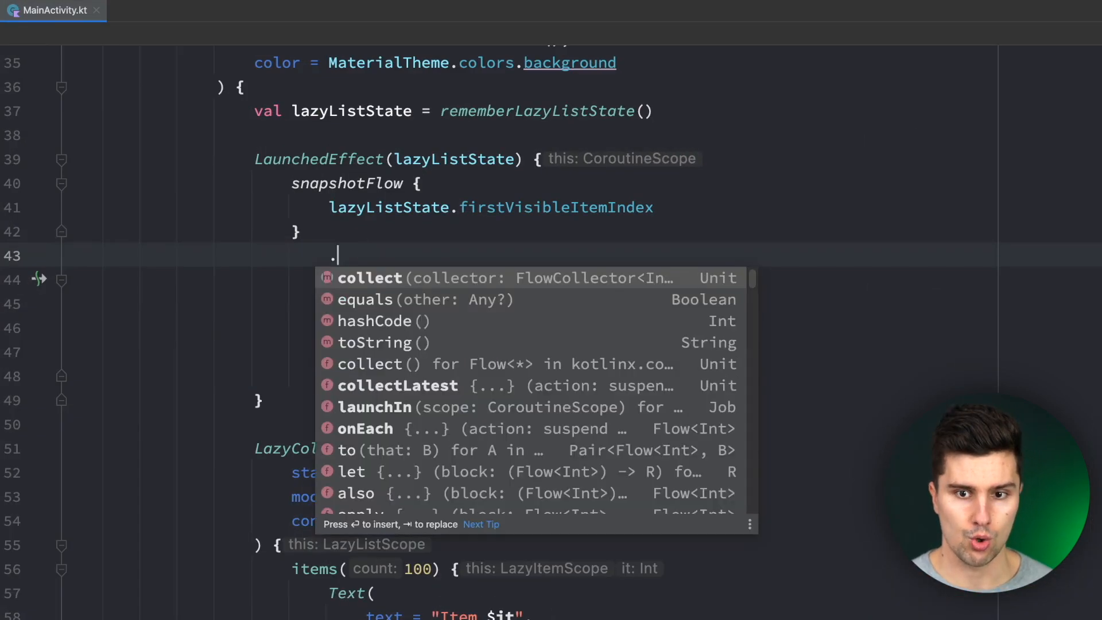
pyautogui.write('debounce(500L')
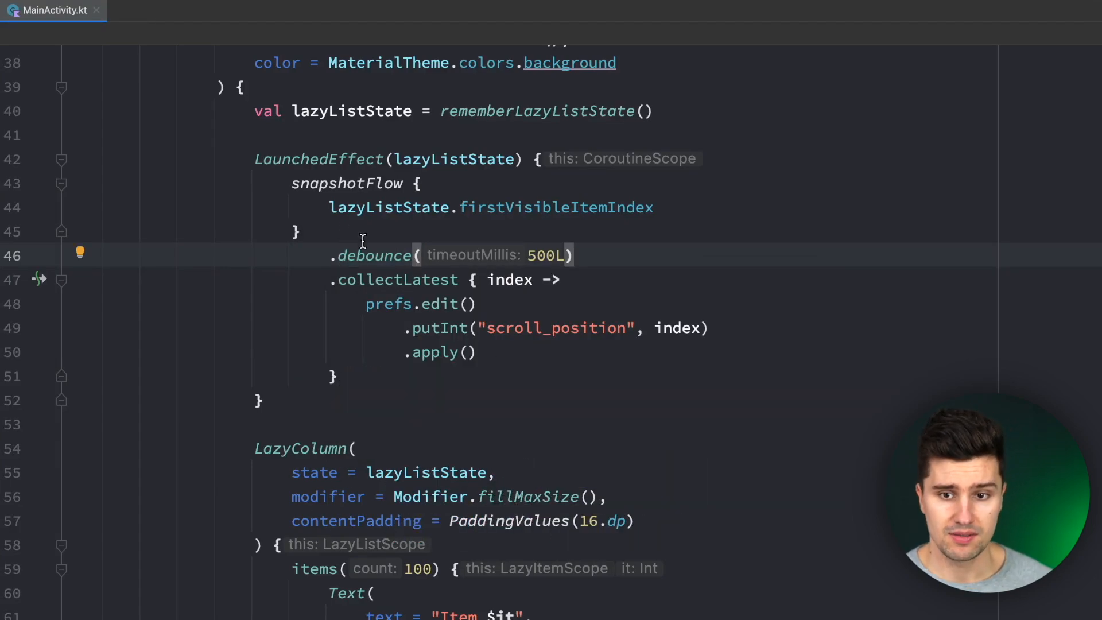
pyautogui.doubleClick(372, 254)
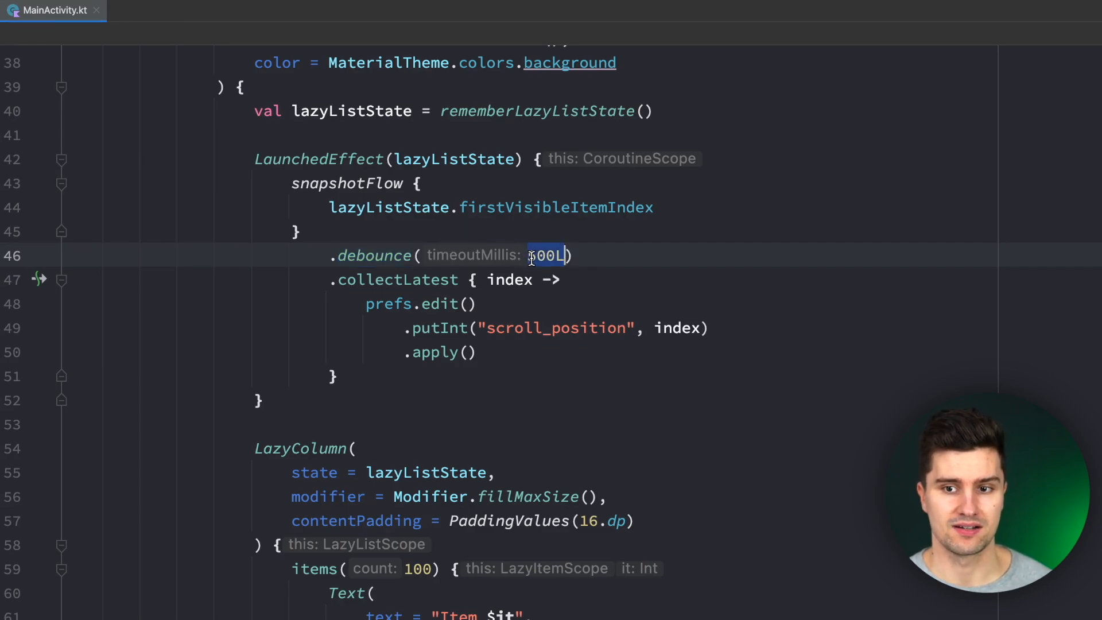
pyautogui.doubleClick(555, 207)
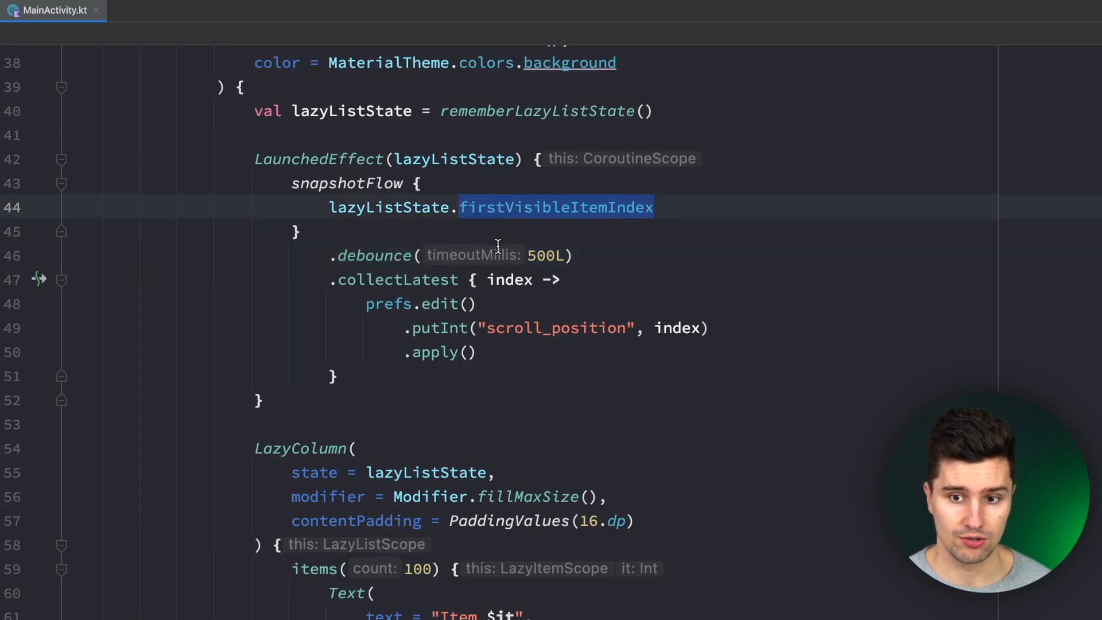
pyautogui.moveTo(597, 242)
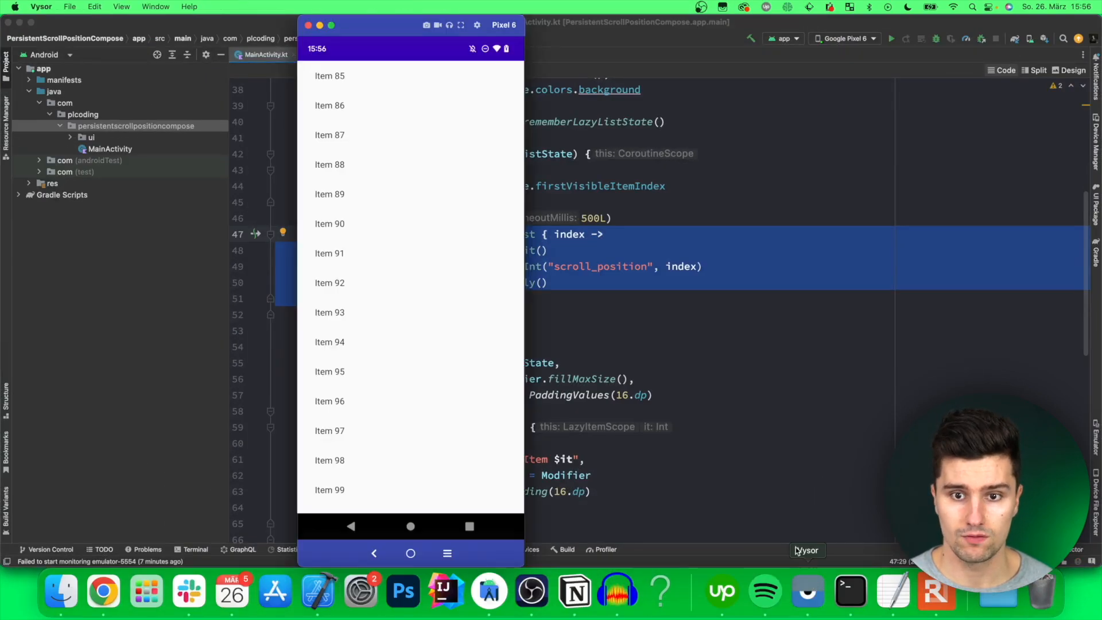
pyautogui.scroll(3)
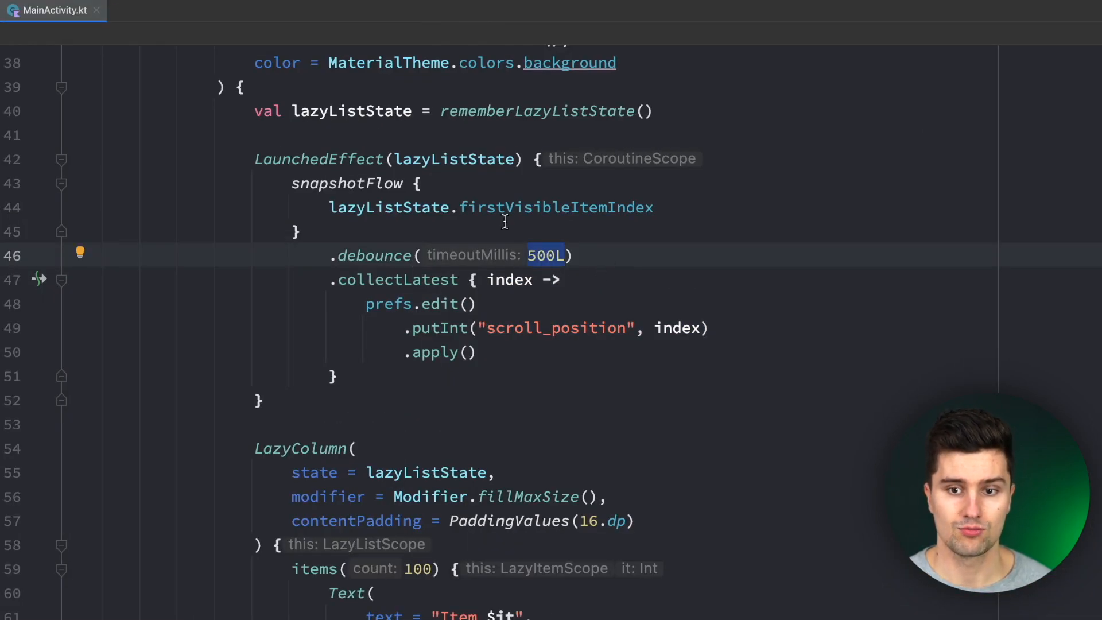
pyautogui.moveTo(325, 296)
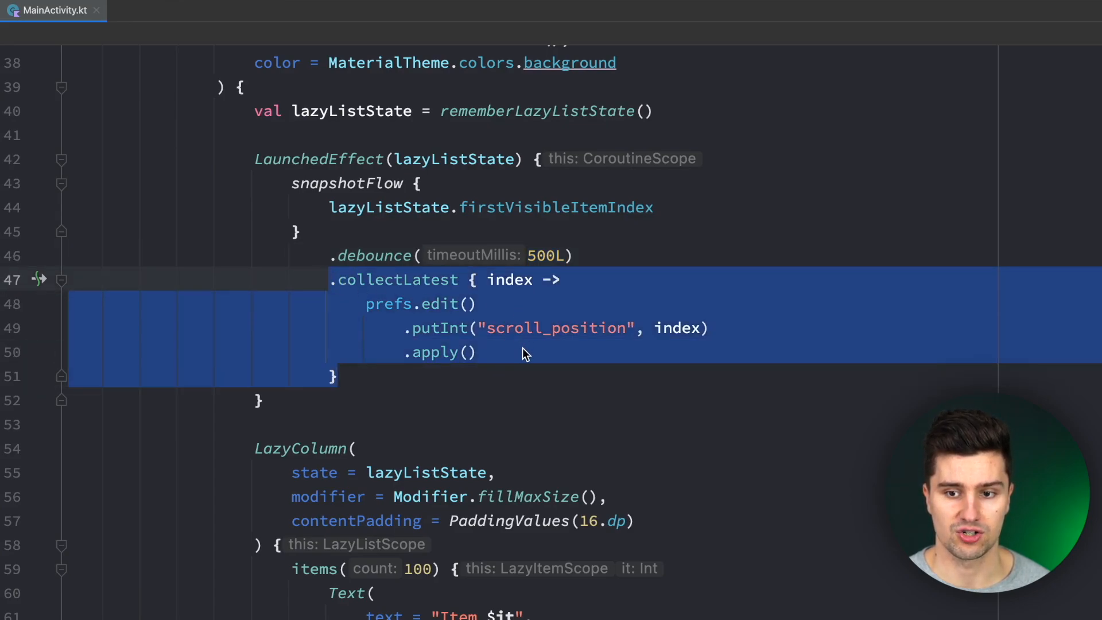
pyautogui.moveTo(613, 302)
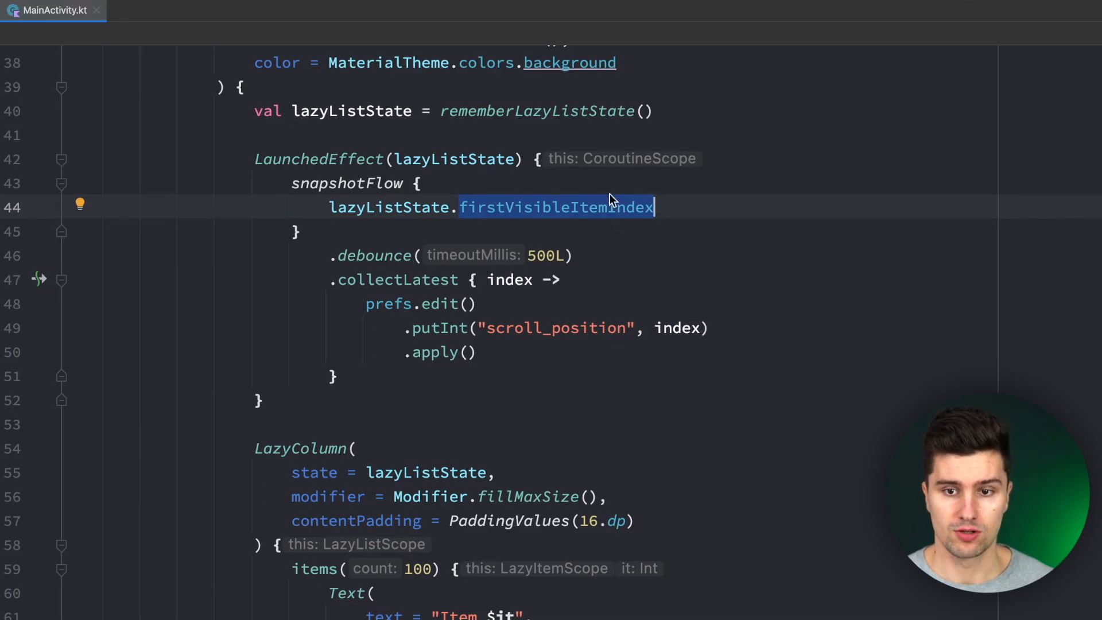
# - In onCreate add val scrollPosition = prefs.getInt("scroll_position", 0)
pyautogui.scroll(3)
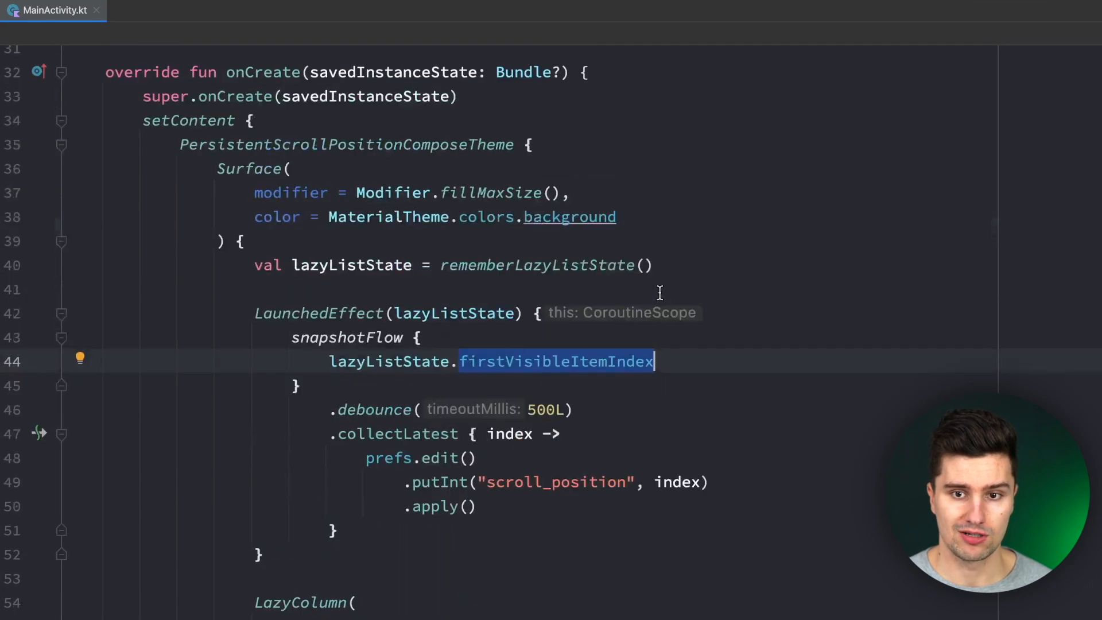
pyautogui.write('val')
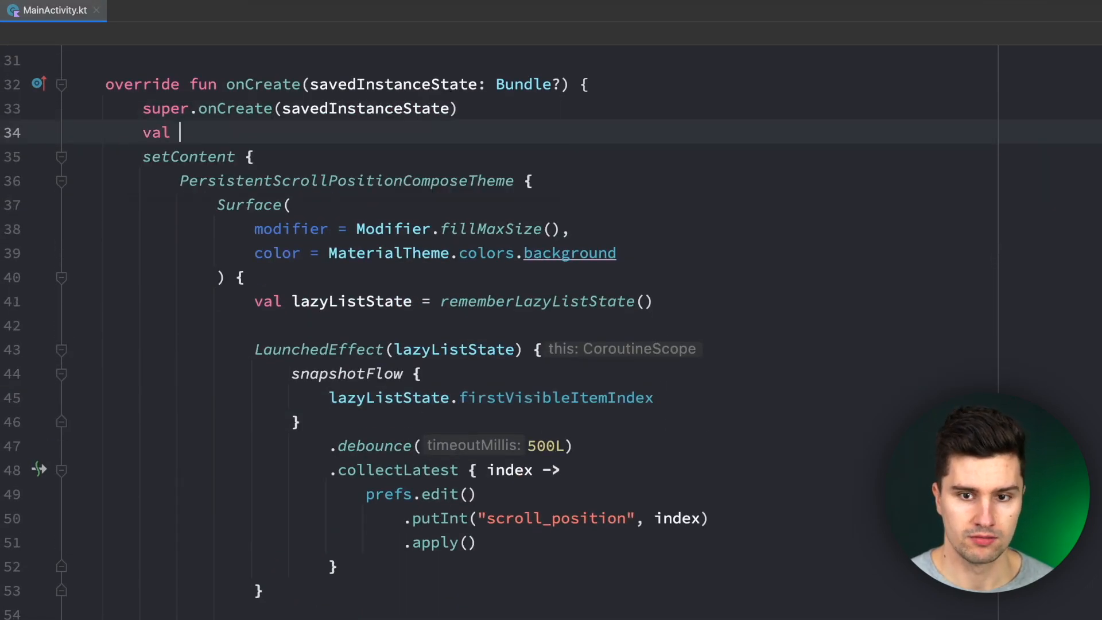
pyautogui.write('scrollPosition = prefs.getInt("')
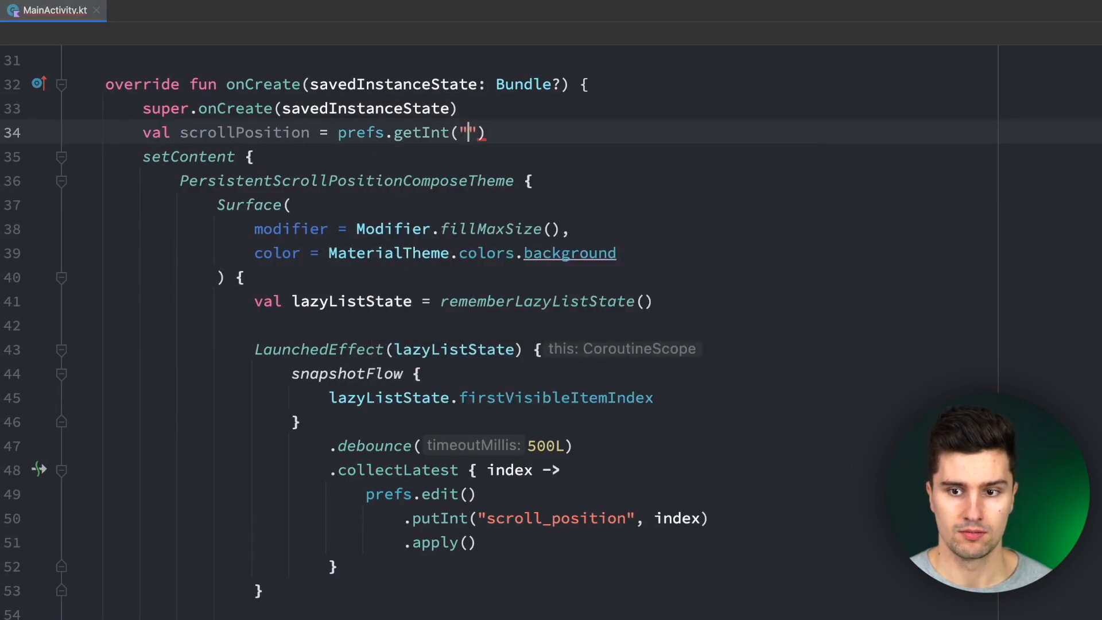
pyautogui.write('scroll_po')
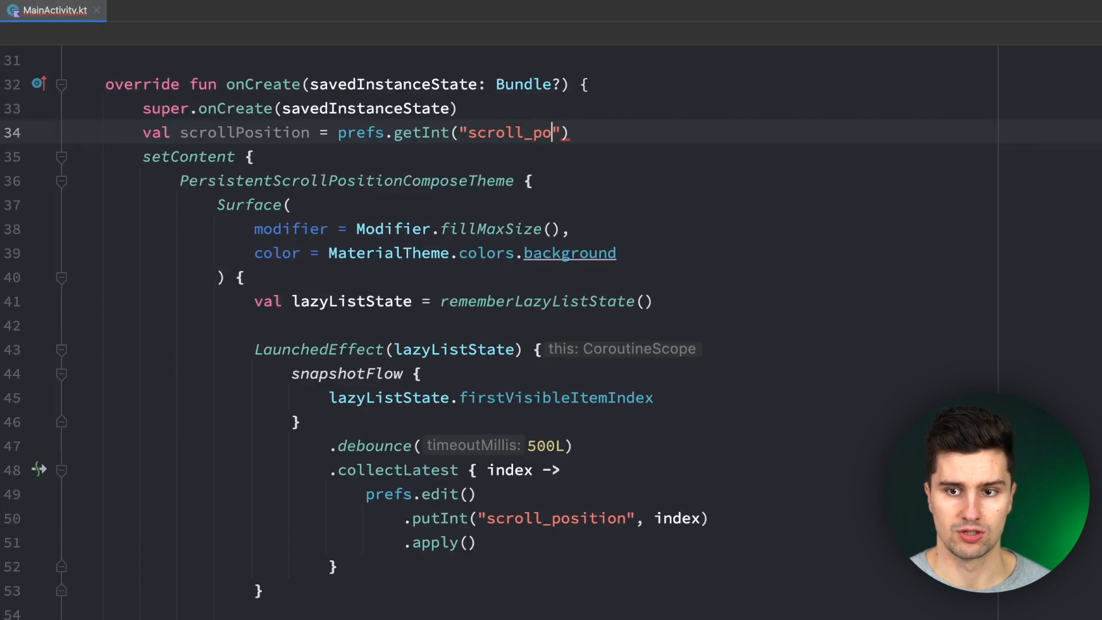
pyautogui.write('sition", 0')
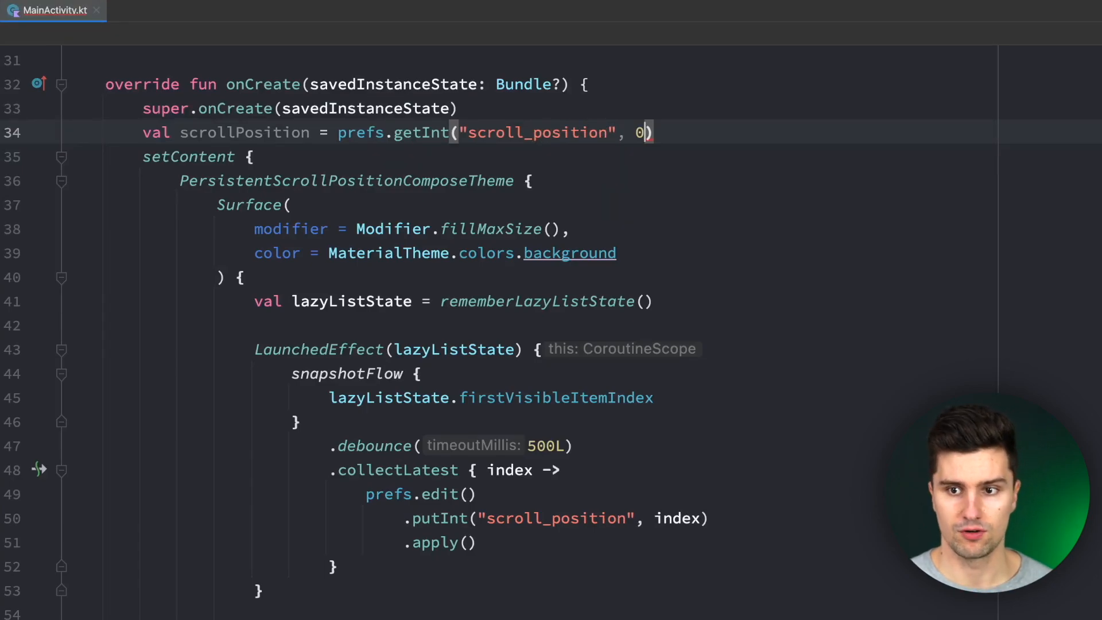
pyautogui.moveTo(482, 83)
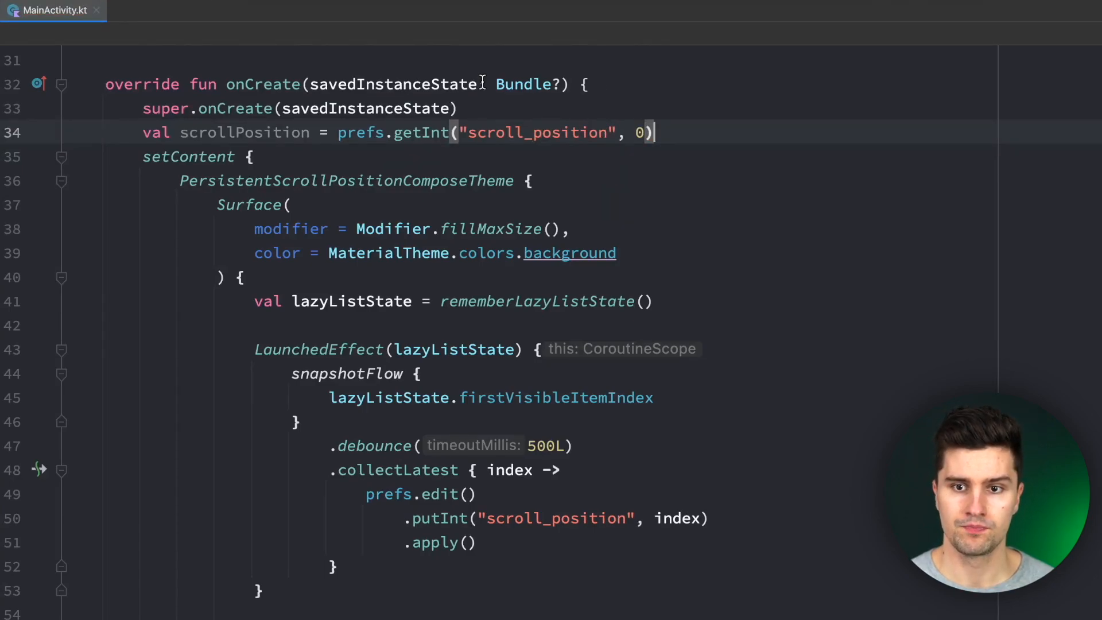
pyautogui.moveTo(805, 235)
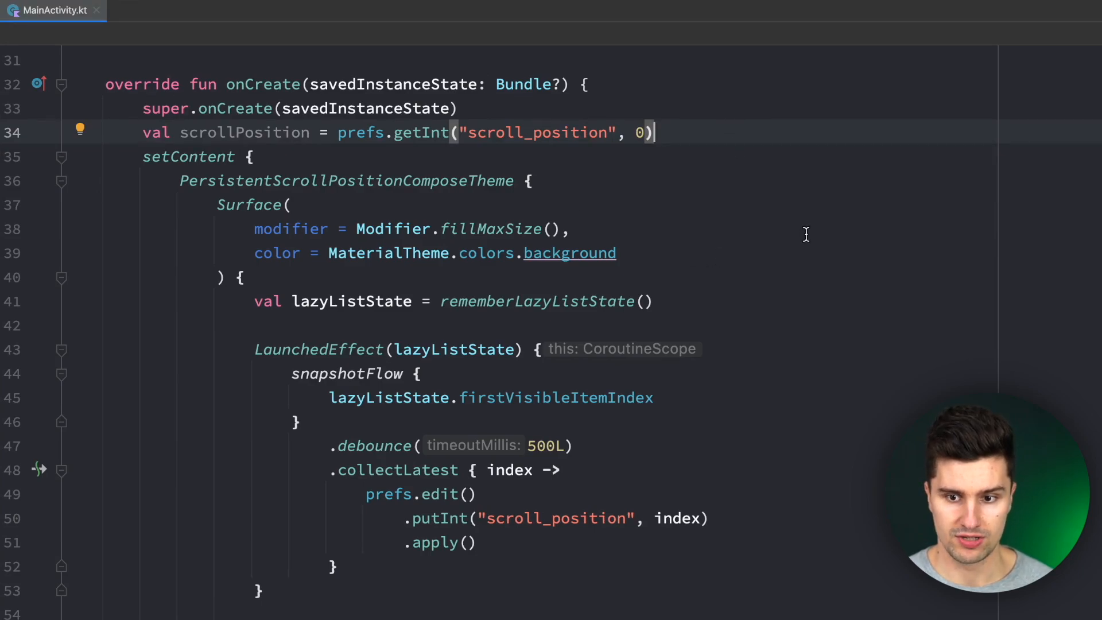
# - Pass initialFirstVisibleItemIndex = scrollPosition to rememberLazyListState
pyautogui.scroll(-3)
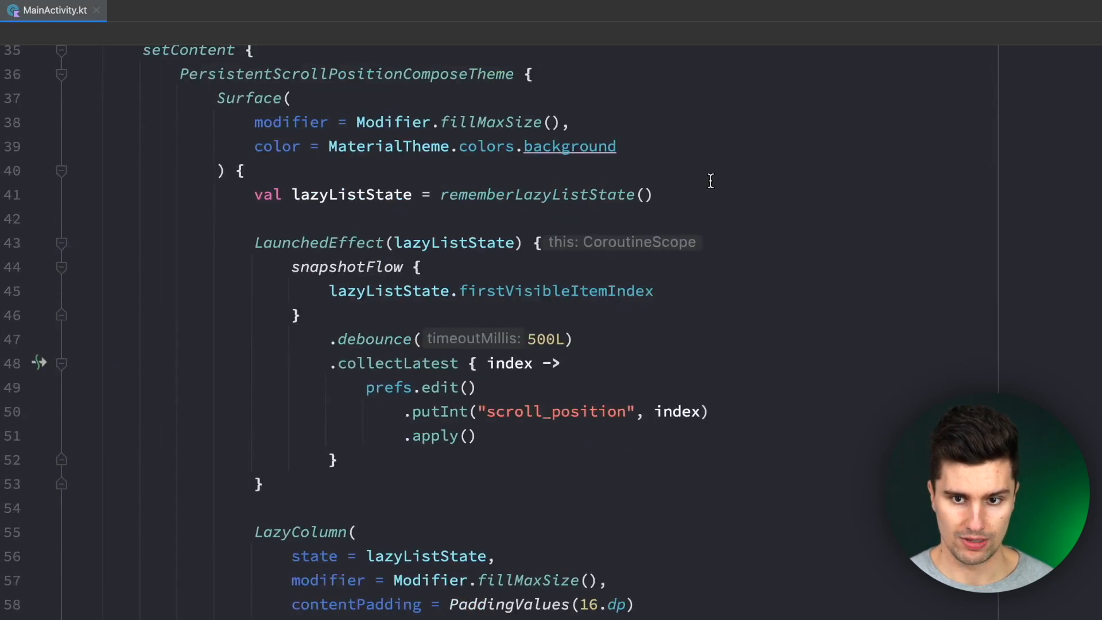
pyautogui.moveTo(639, 206)
pyautogui.write('i')
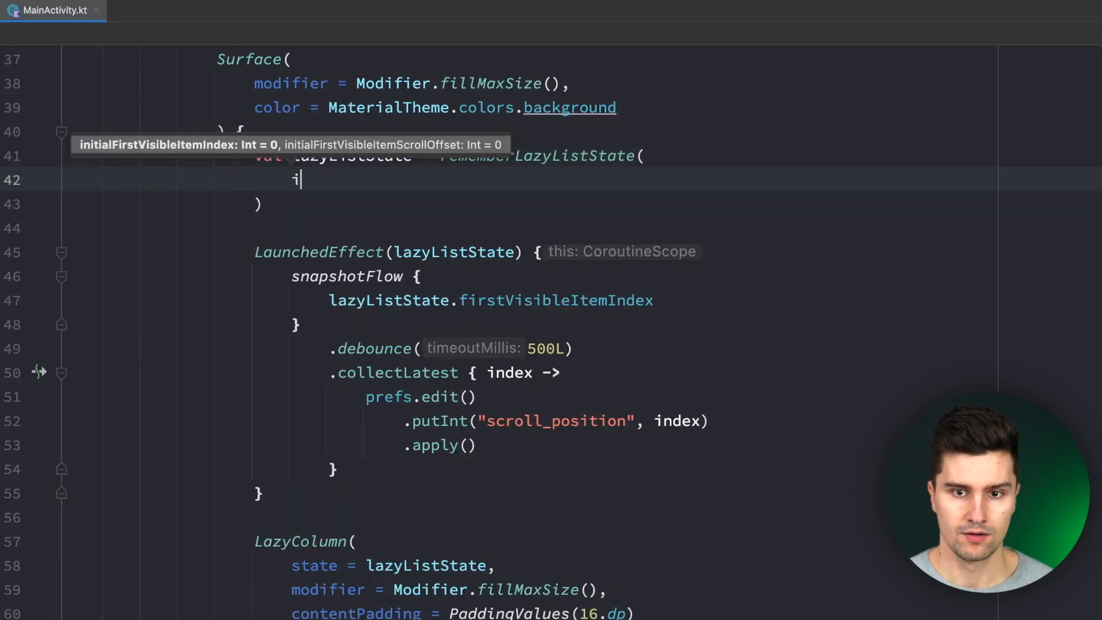
pyautogui.write('nitialFirstVisibleItemIndex =')
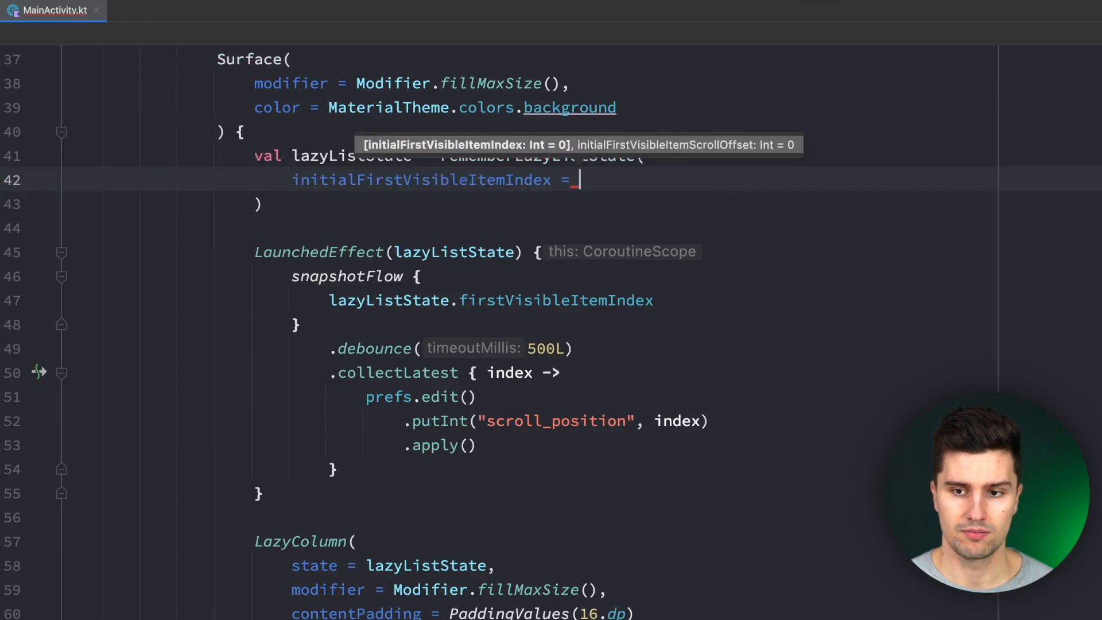
pyautogui.write('scrollPosition')
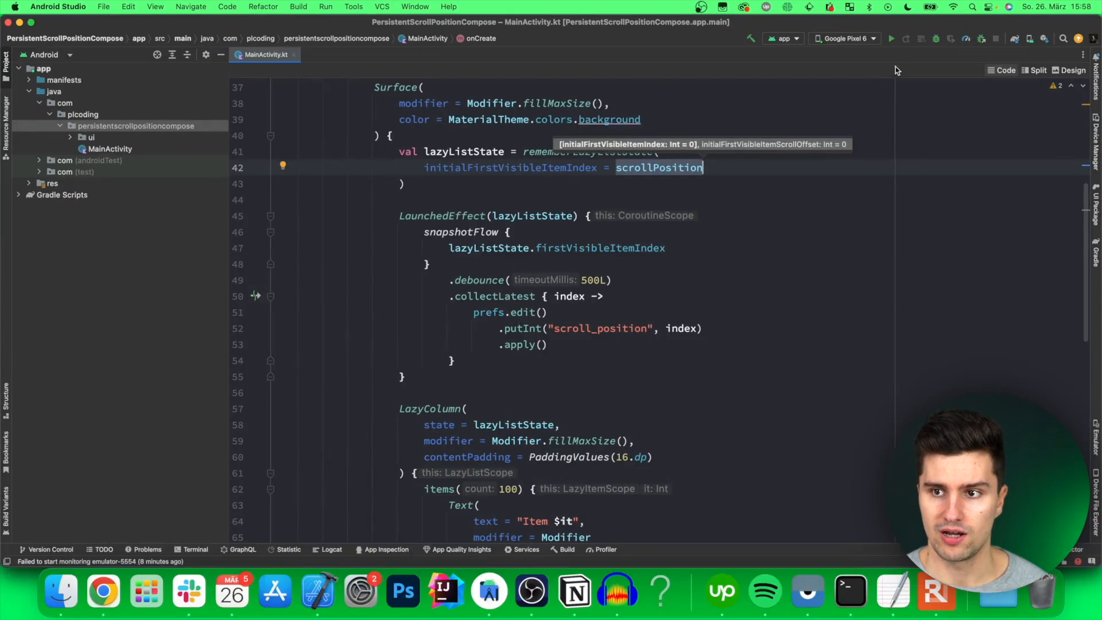
# - Run the updated app and confirm the list reopens around Item 12
pyautogui.click(889, 38)
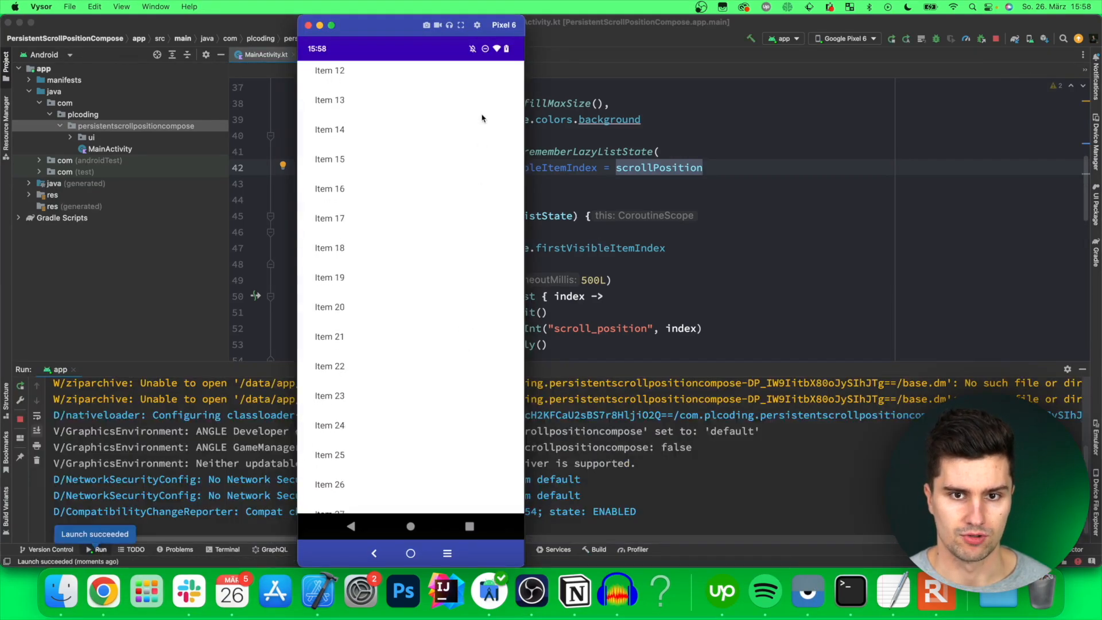
pyautogui.scroll(-3)
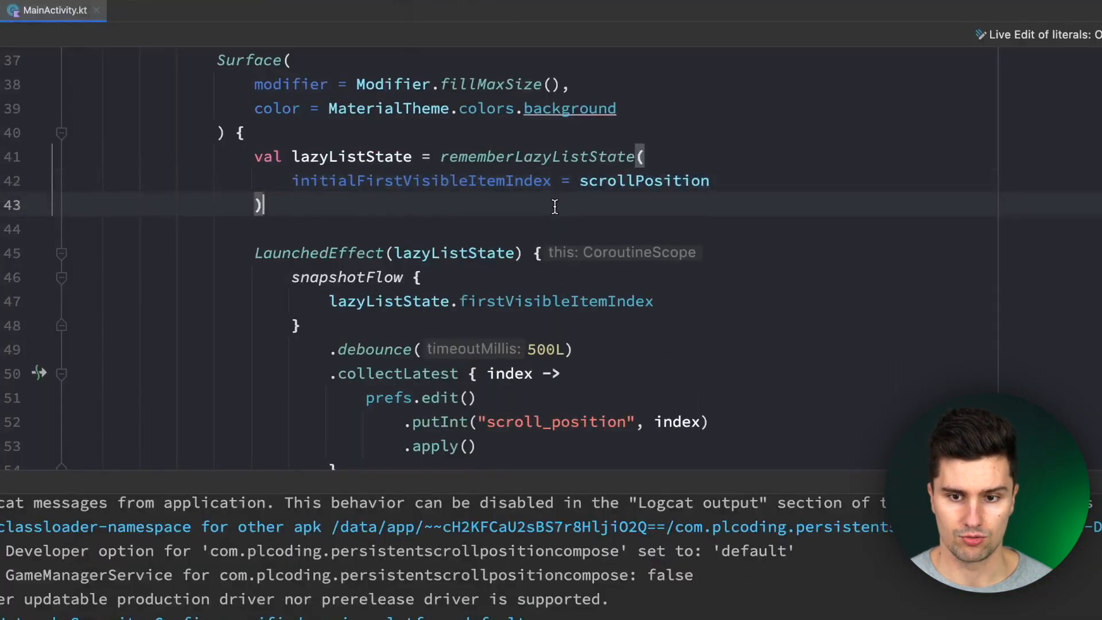
# - Add println("Saving scroll position") before the save and filter Logcat by 'Saving'
pyautogui.scroll(-3)
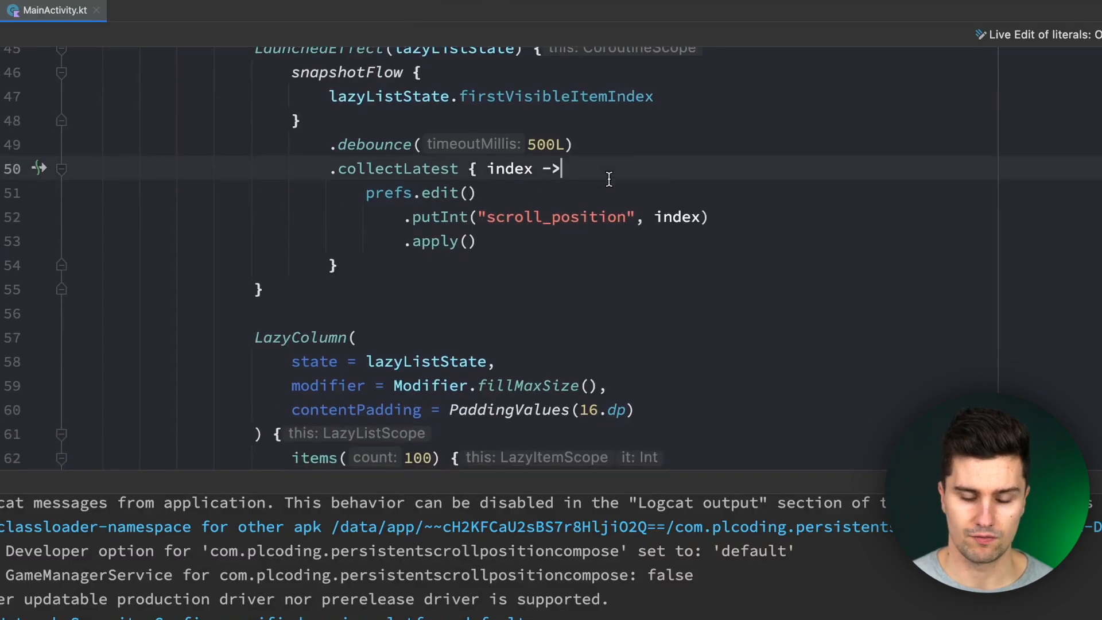
pyautogui.write('println')
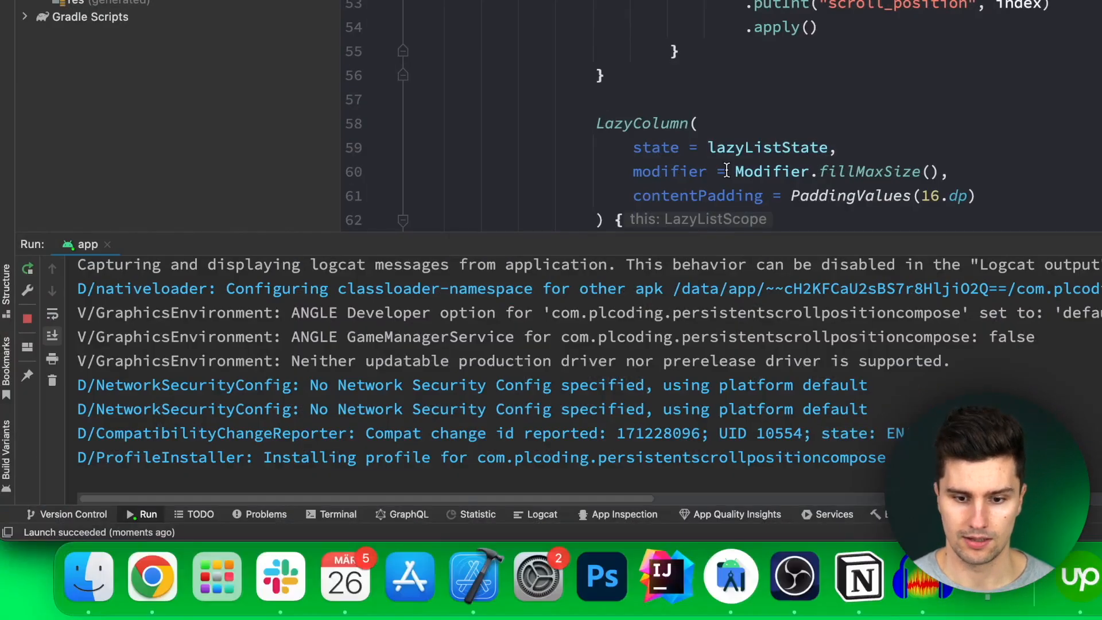
pyautogui.click(540, 513)
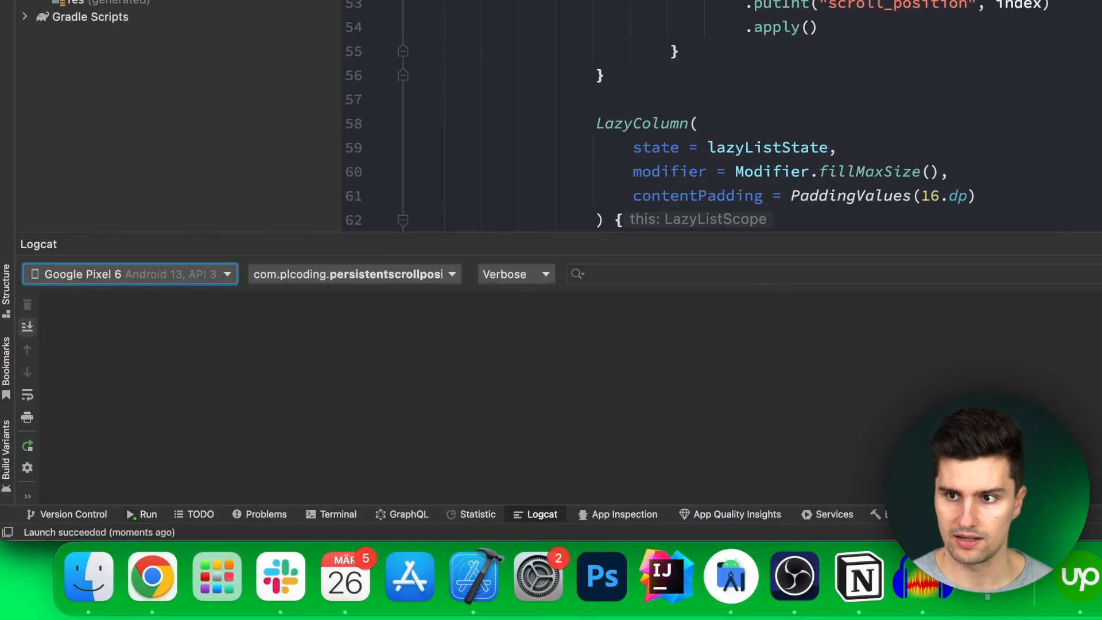
pyautogui.write('Saving scroll position")')
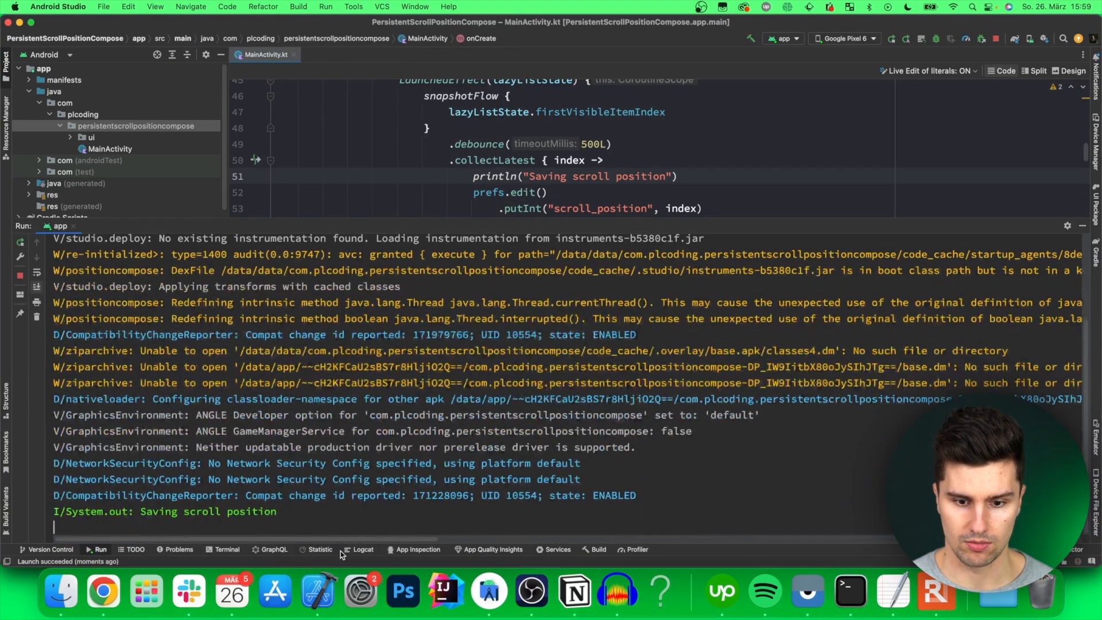
pyautogui.click(362, 548)
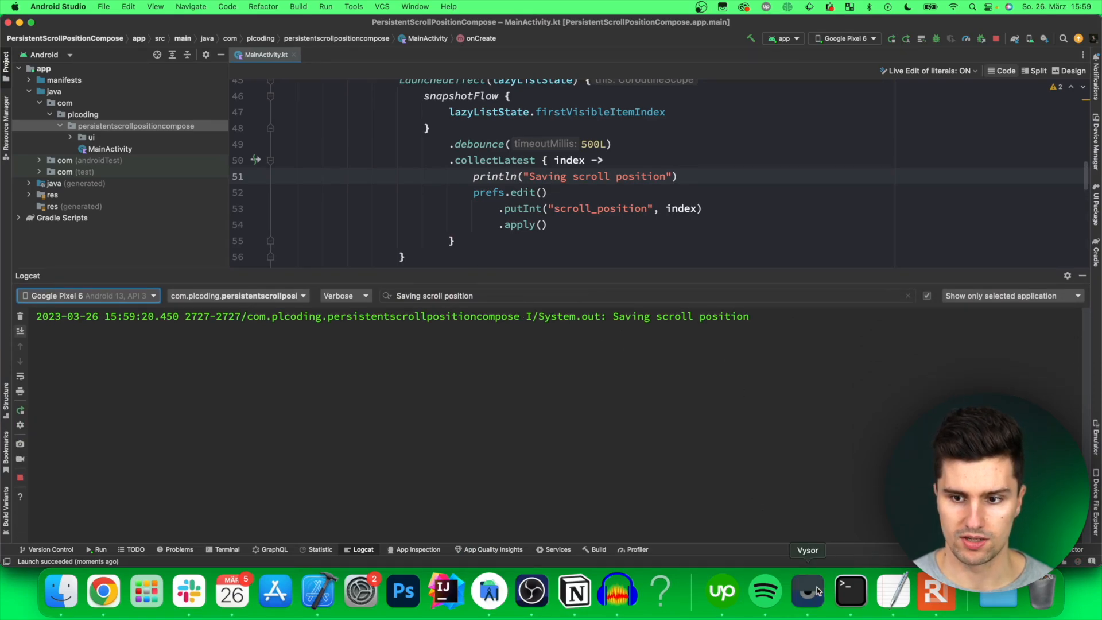
# - Scroll the Vysor-mirrored list up and down to about Item 71, watching repeated saving logs
pyautogui.click(807, 591)
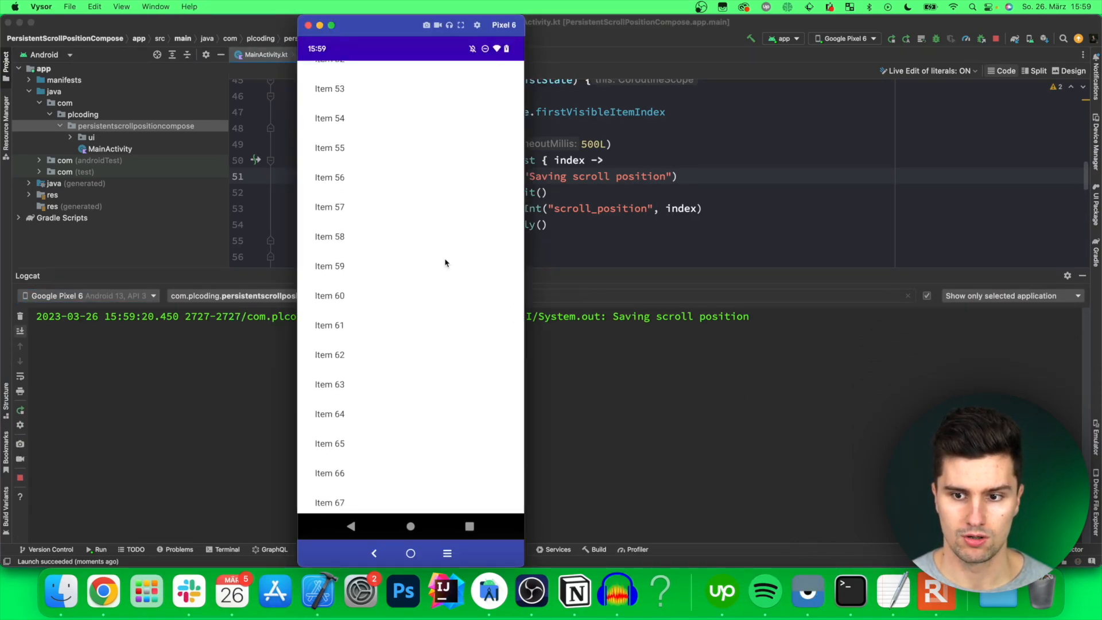
pyautogui.scroll(3)
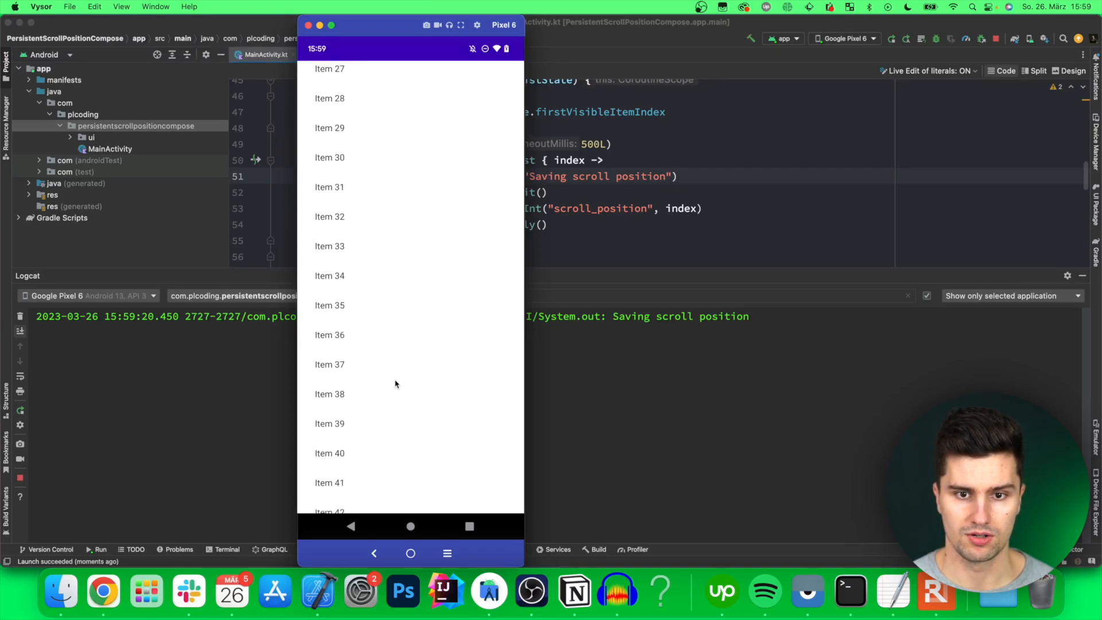
pyautogui.scroll(-3)
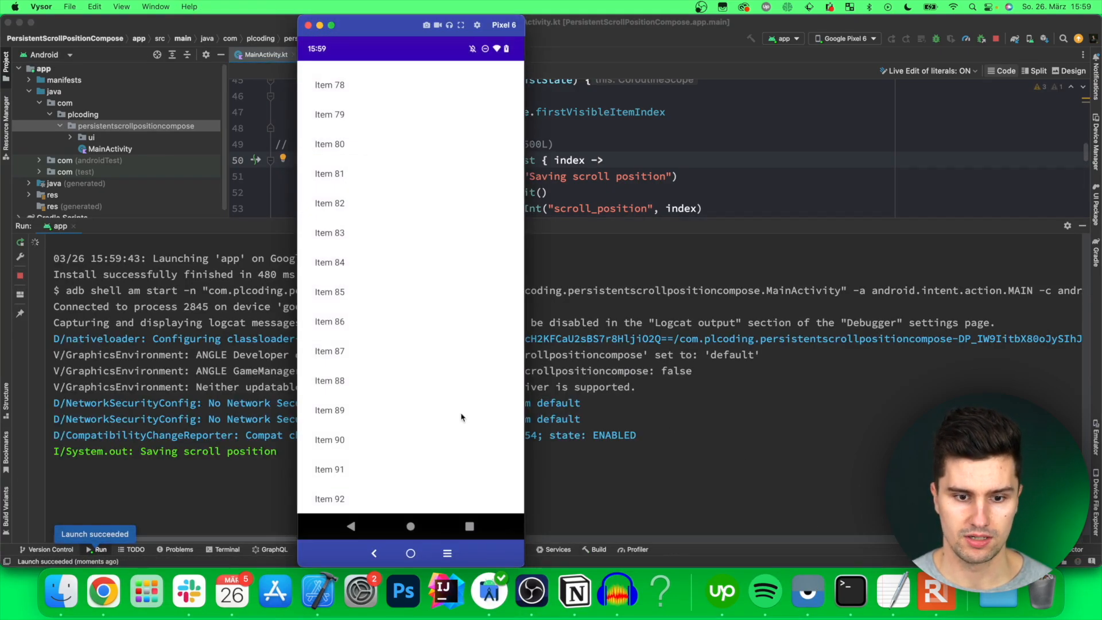
pyautogui.scroll(-3)
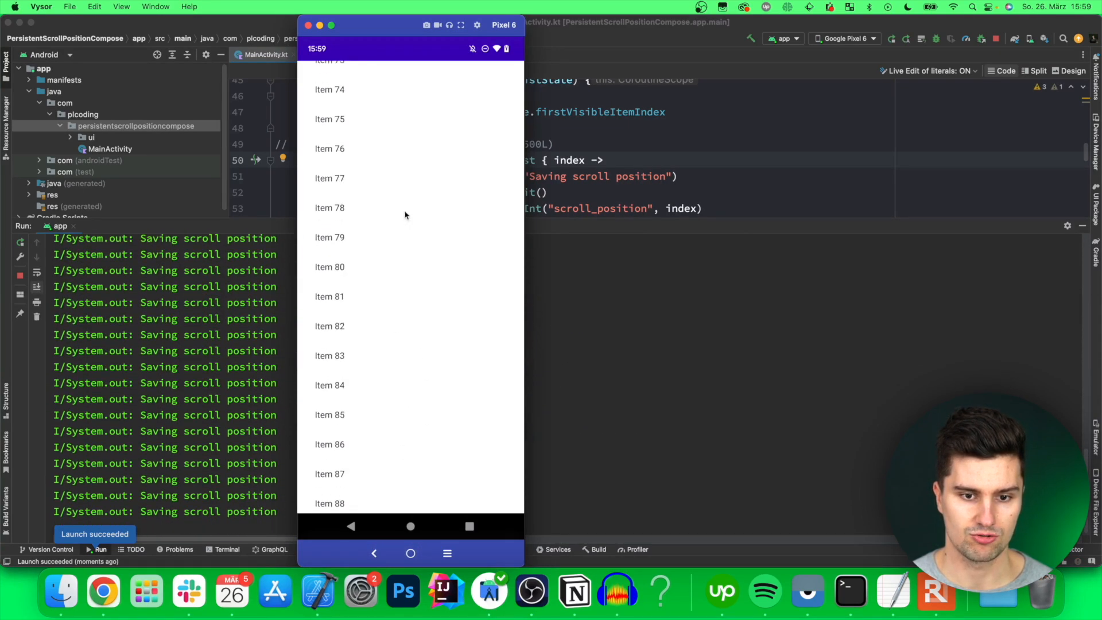
pyautogui.scroll(3)
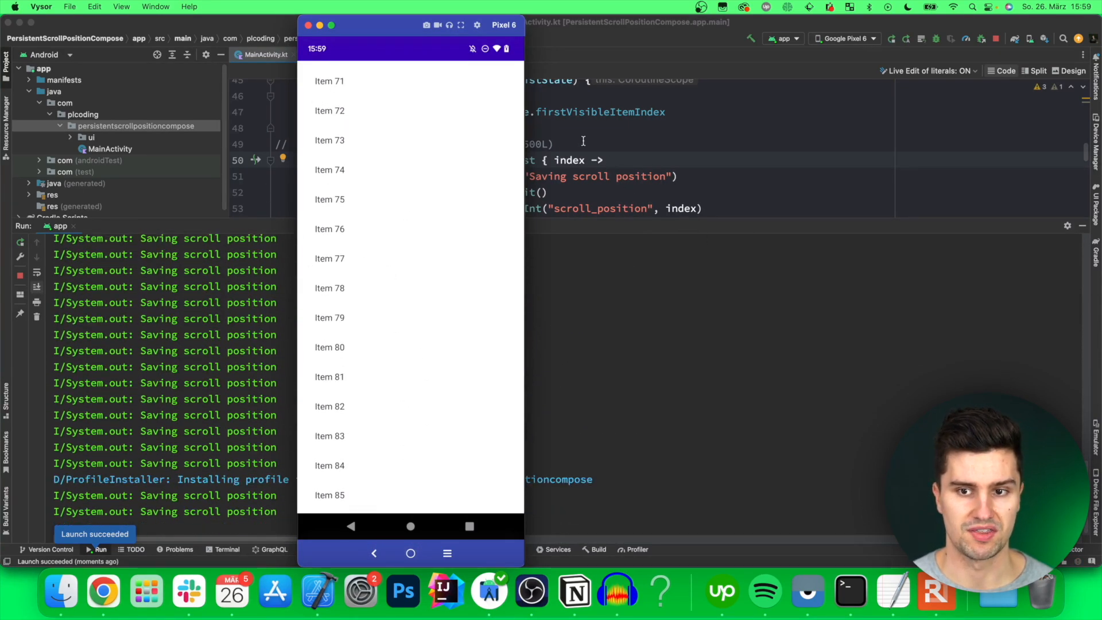